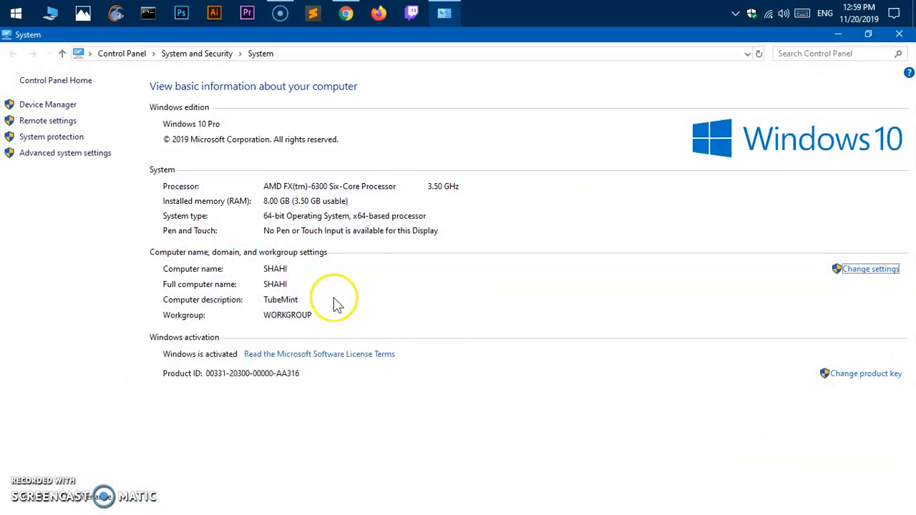
mouse_move(308, 225)
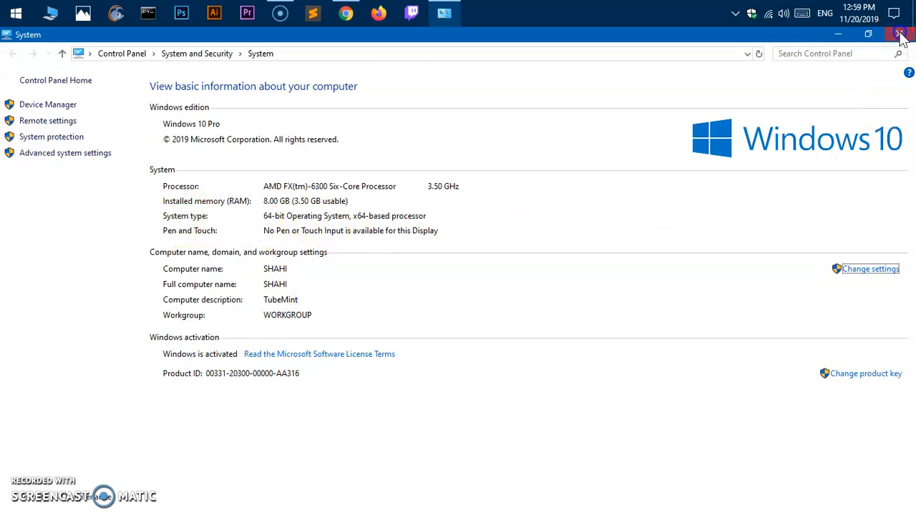
Check the machine's basic system information via Control Panel's System and Security page
click(16, 13)
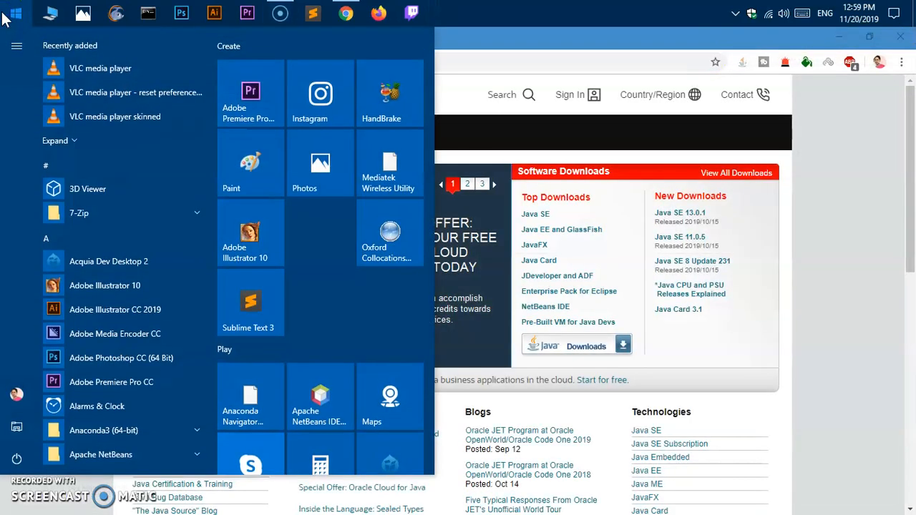
click(444, 13)
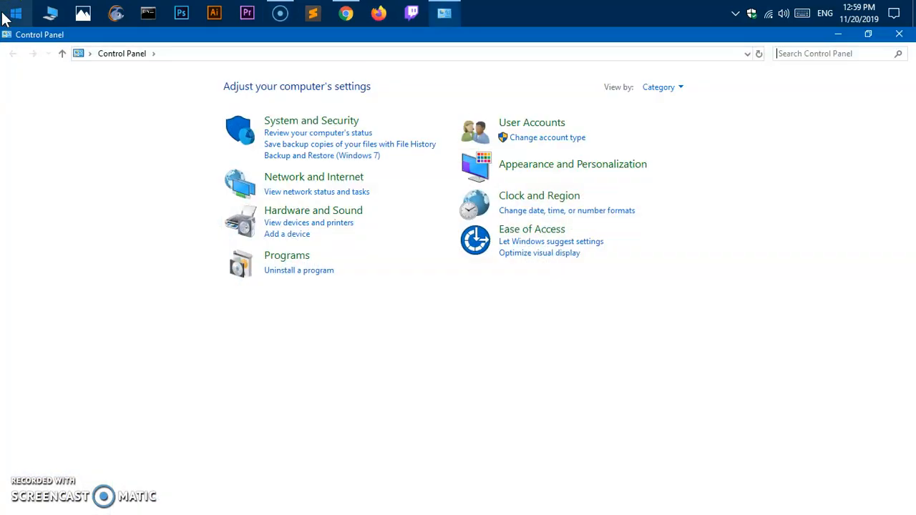
click(310, 119)
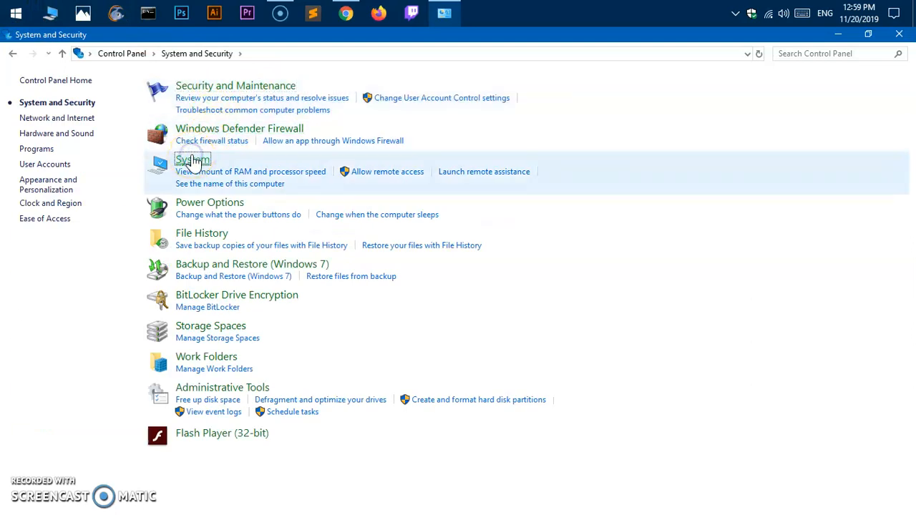
click(193, 159)
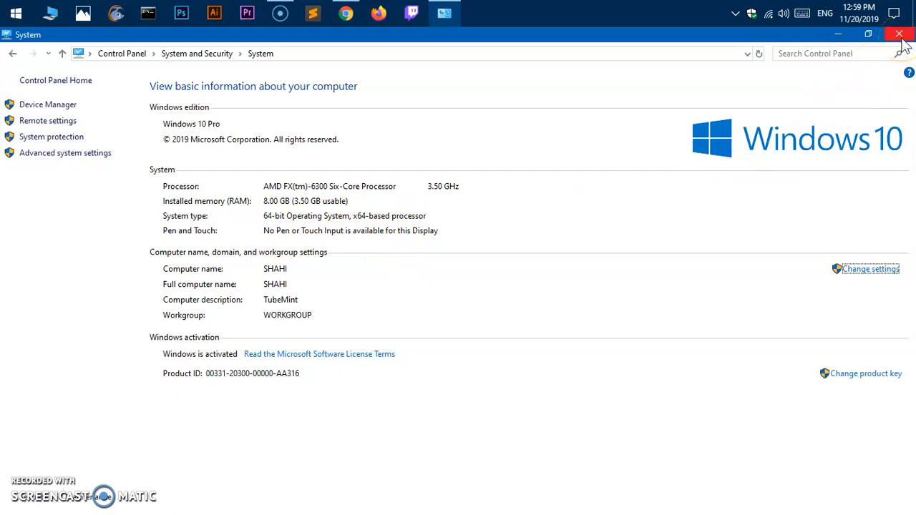
mouse_move(900, 34)
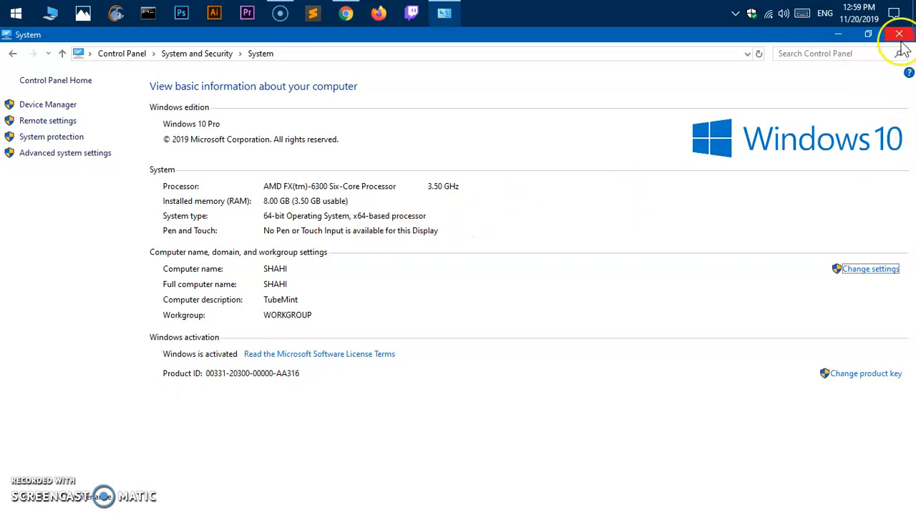
mouse_move(797, 146)
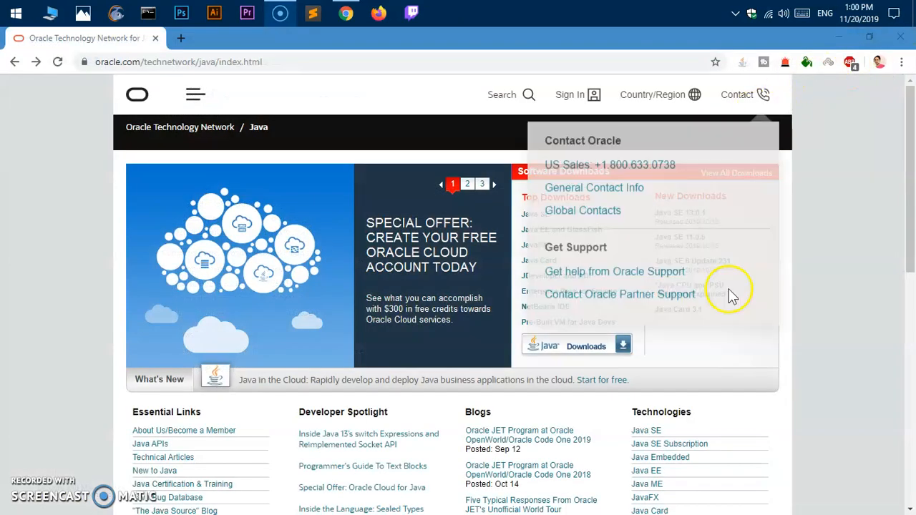
mouse_move(300, 93)
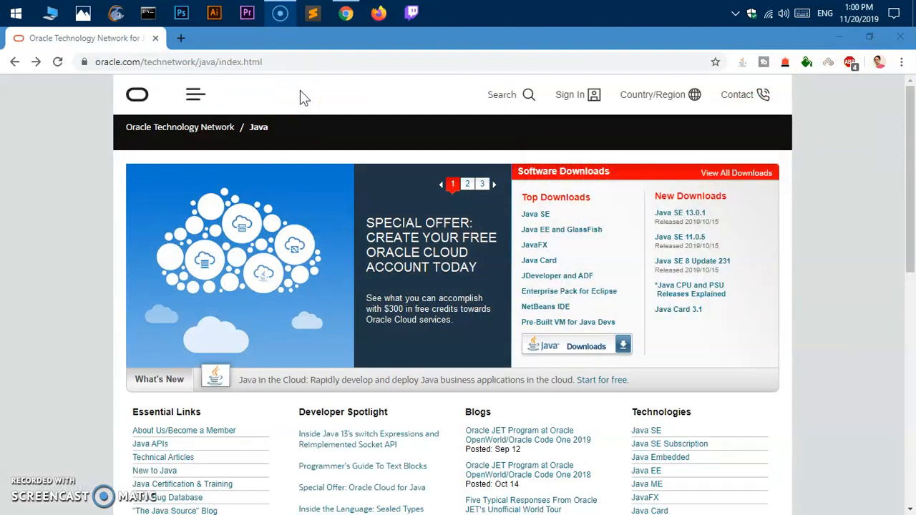
Reach Oracle's Java SE Downloads page through the Java SE 13.0.1 link under New Downloads
click(179, 62)
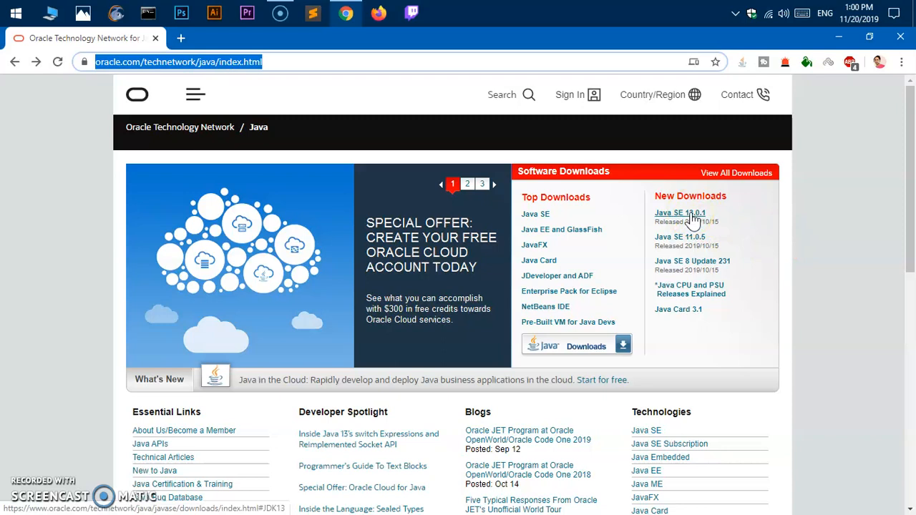
mouse_move(684, 243)
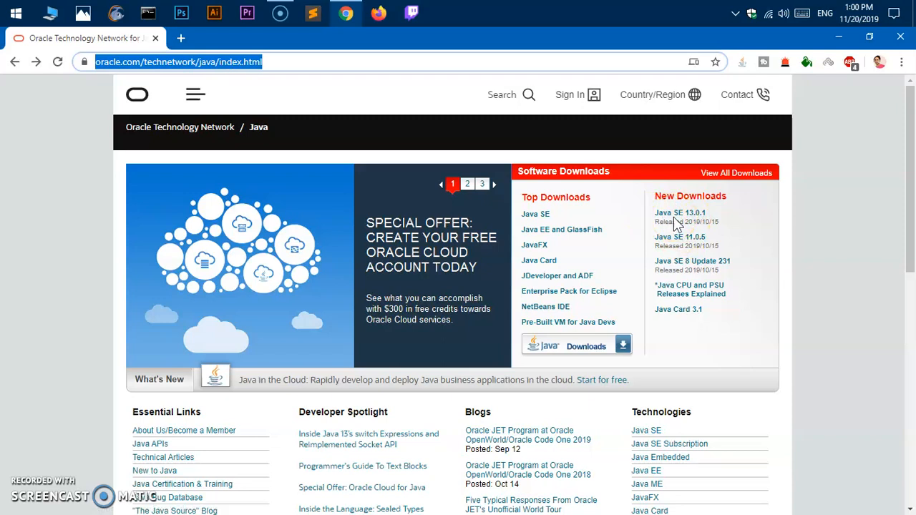
mouse_move(680, 213)
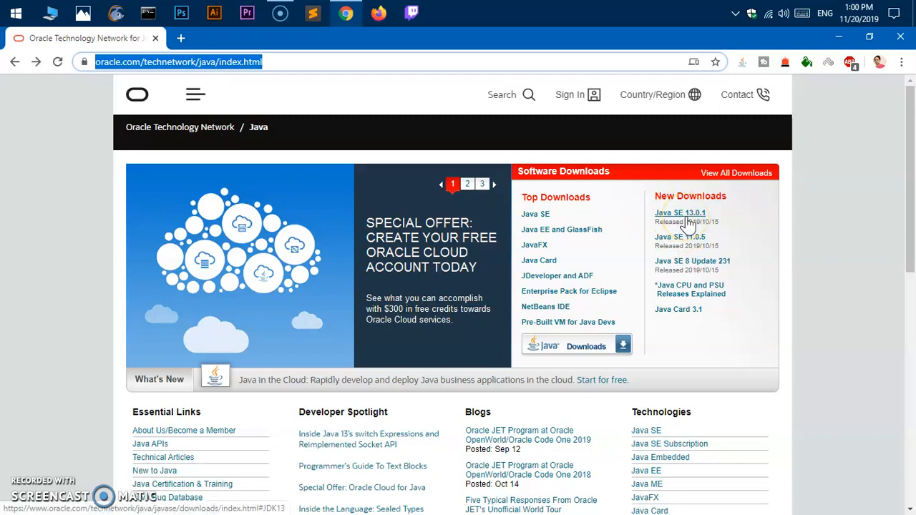
click(680, 212)
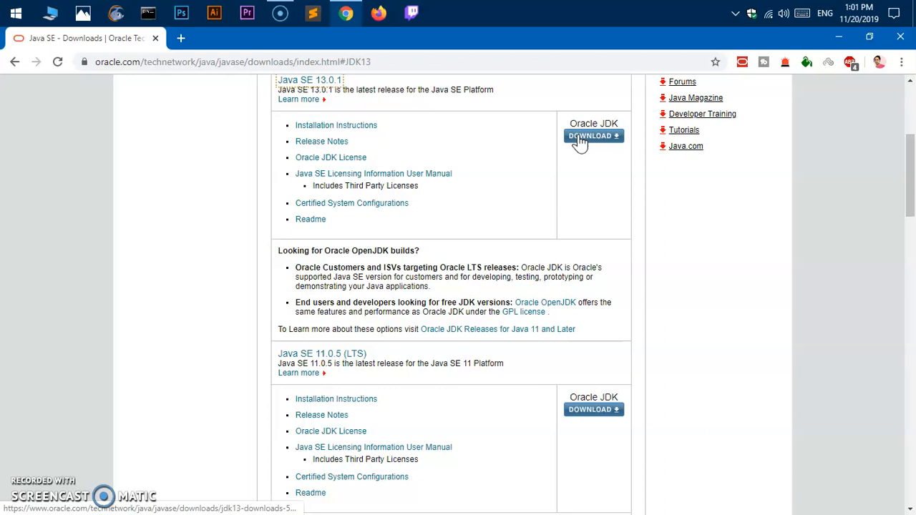
mouse_move(594, 409)
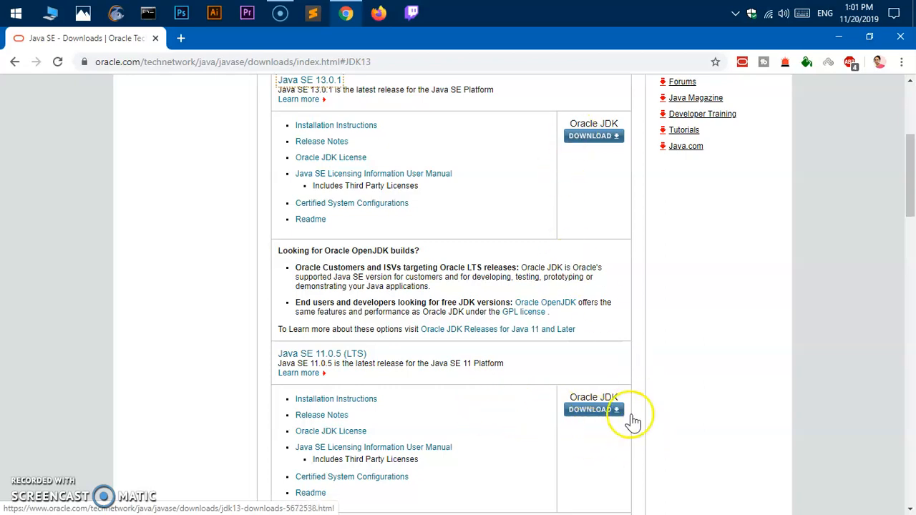
click(594, 409)
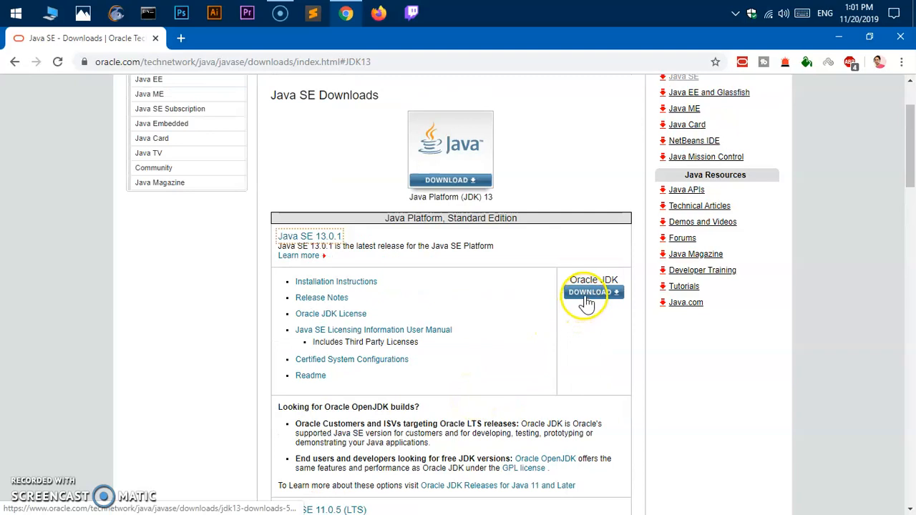
Go to the Oracle JDK 13.0.1 download page and accept the Oracle license agreement
click(593, 292)
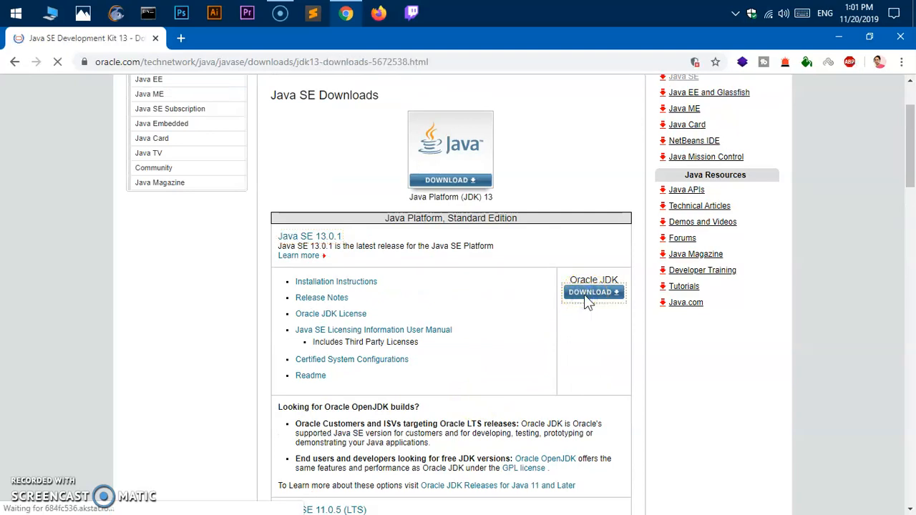
click(594, 292)
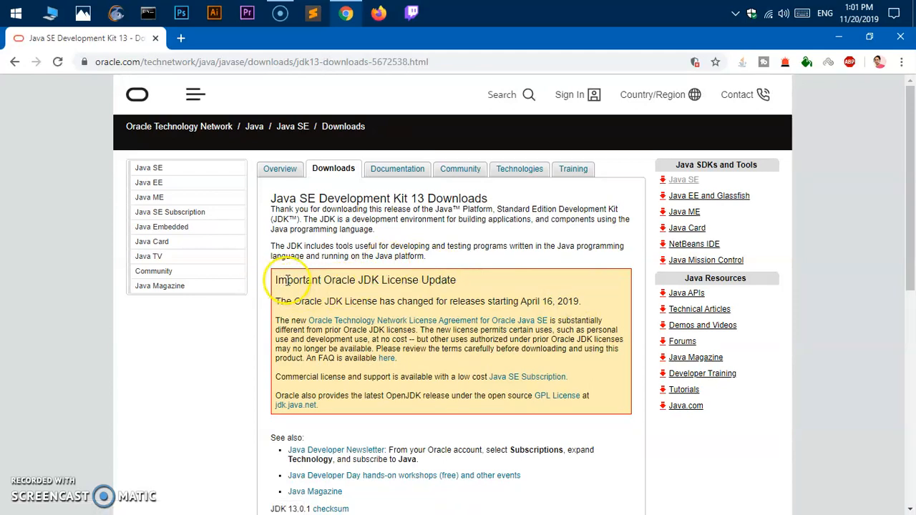
mouse_move(382, 279)
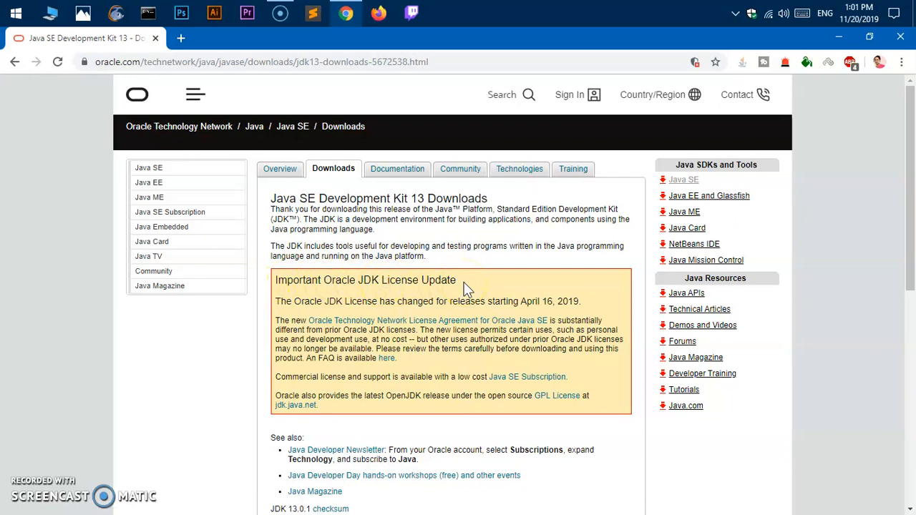
scroll(down, 3)
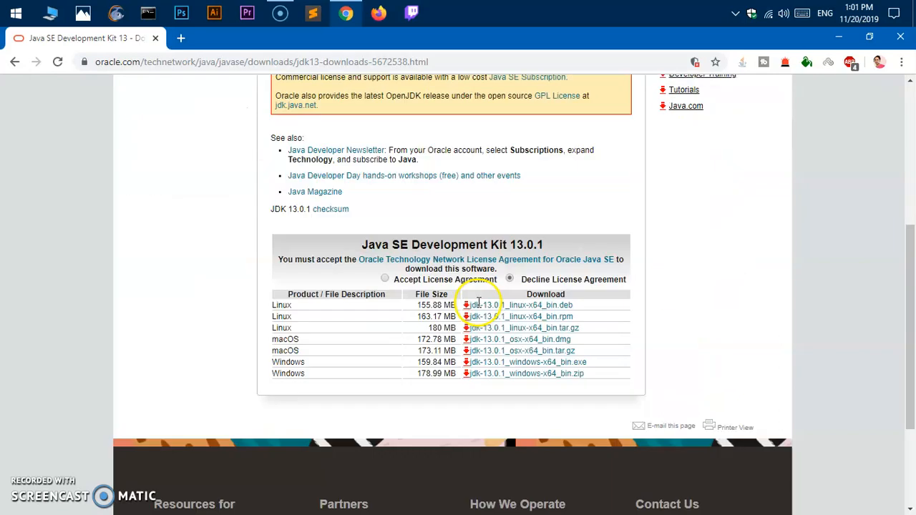
scroll(down, 3)
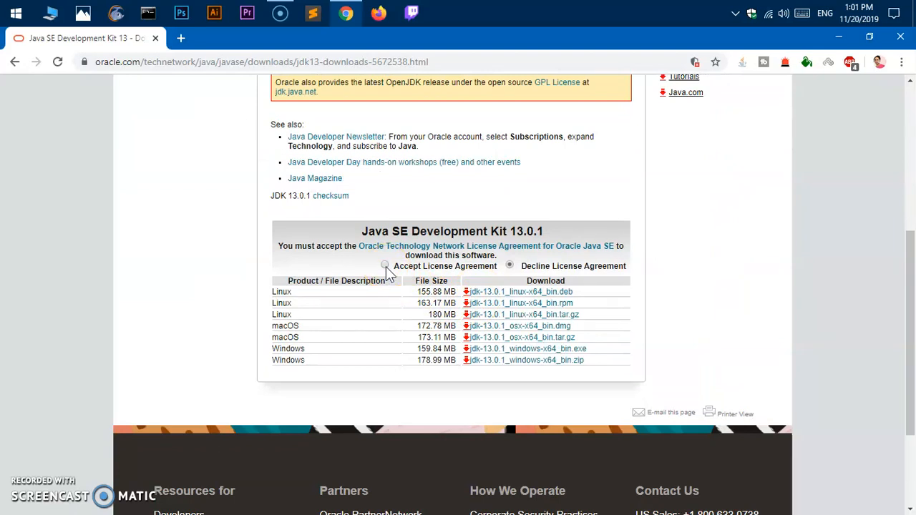
click(385, 265)
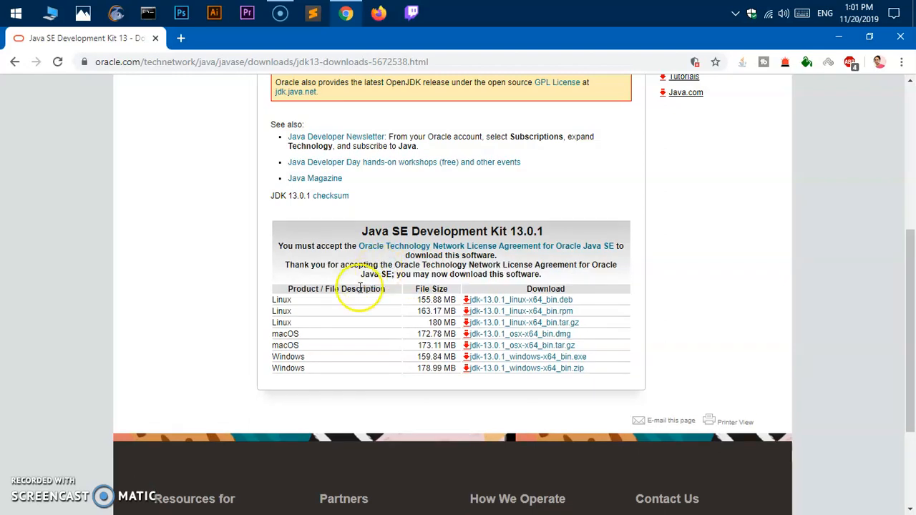
mouse_move(463, 361)
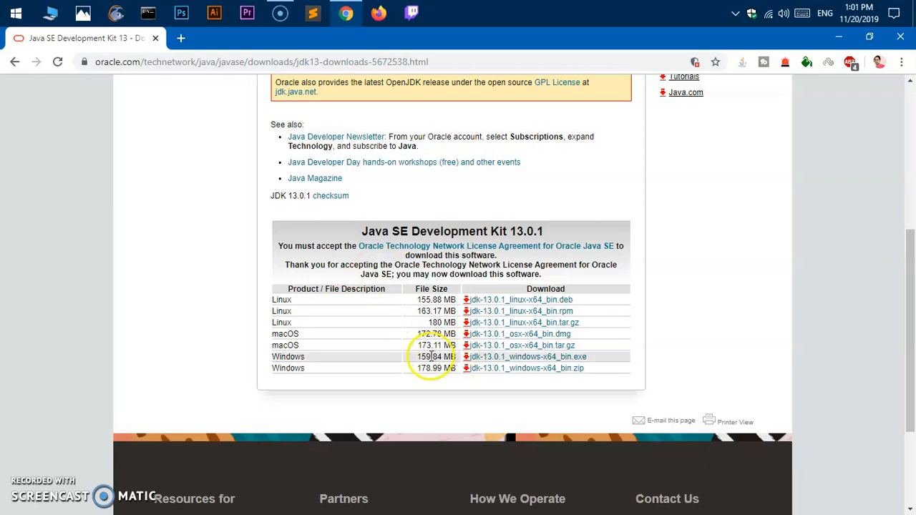
click(527, 356)
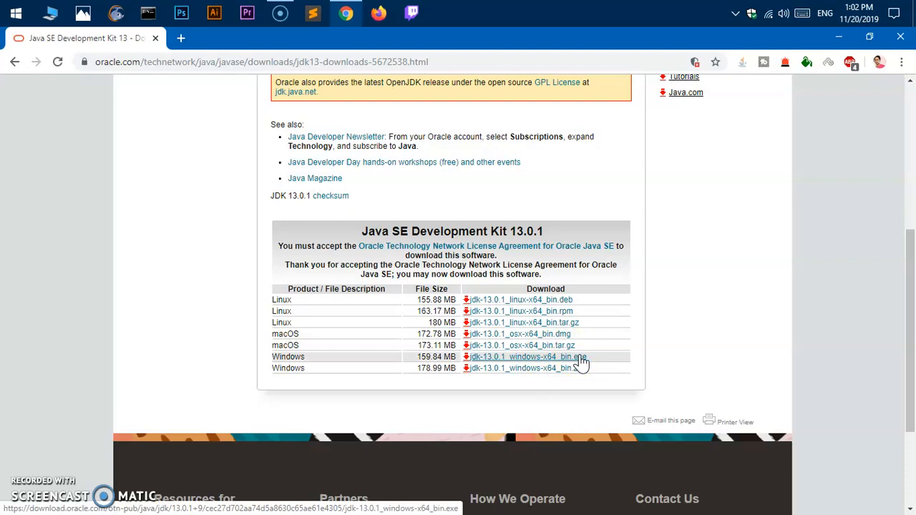
Download jdk-13.0.1_windows-x64_bin.exe, saving it to the Desktop
click(524, 356)
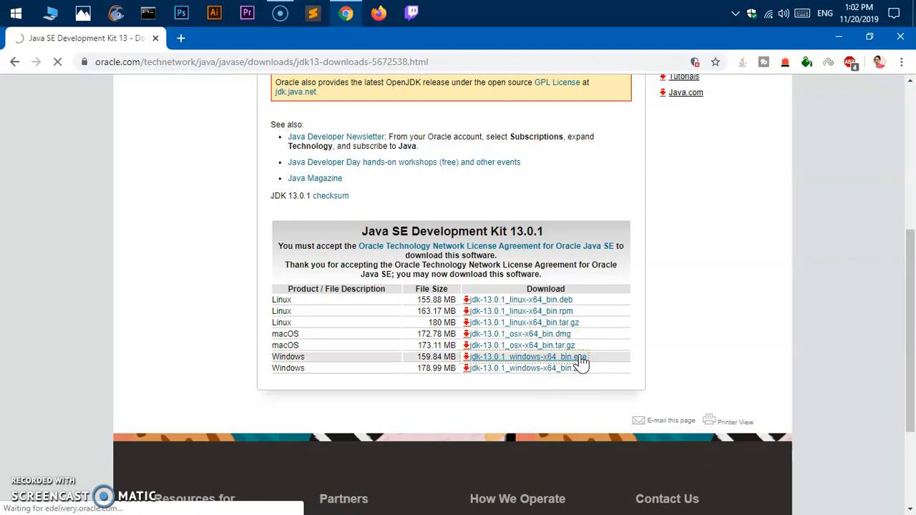
click(525, 356)
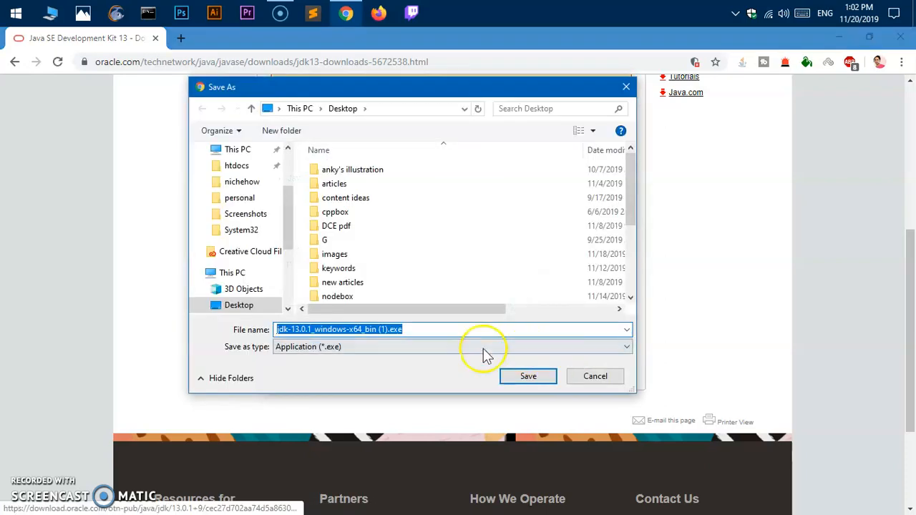
click(320, 108)
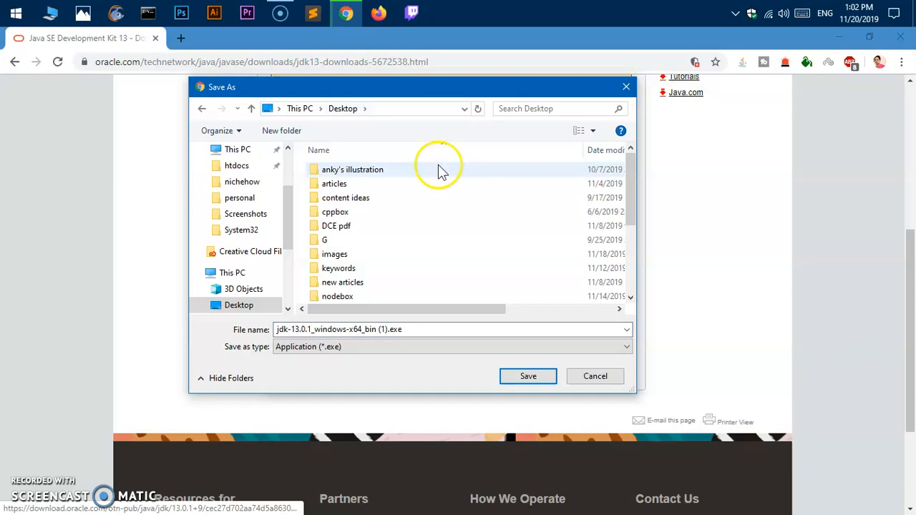
click(528, 377)
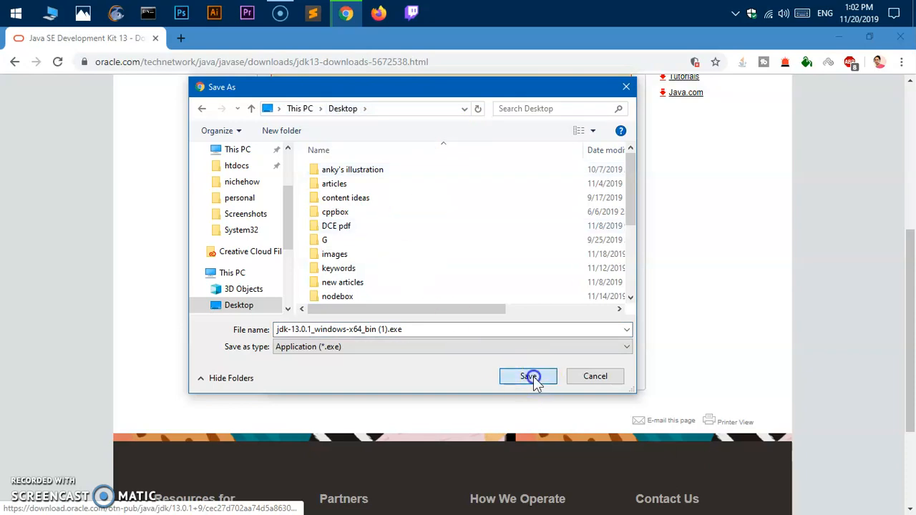
click(528, 376)
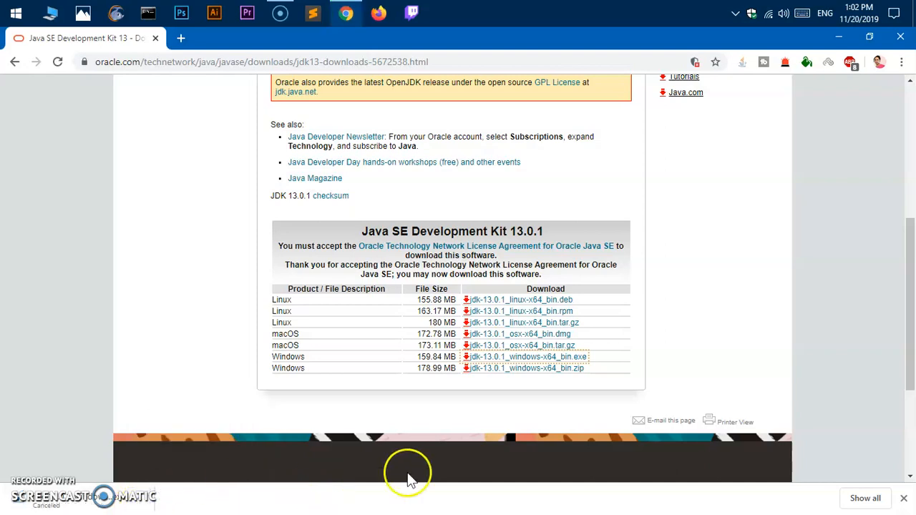
mouse_move(848, 115)
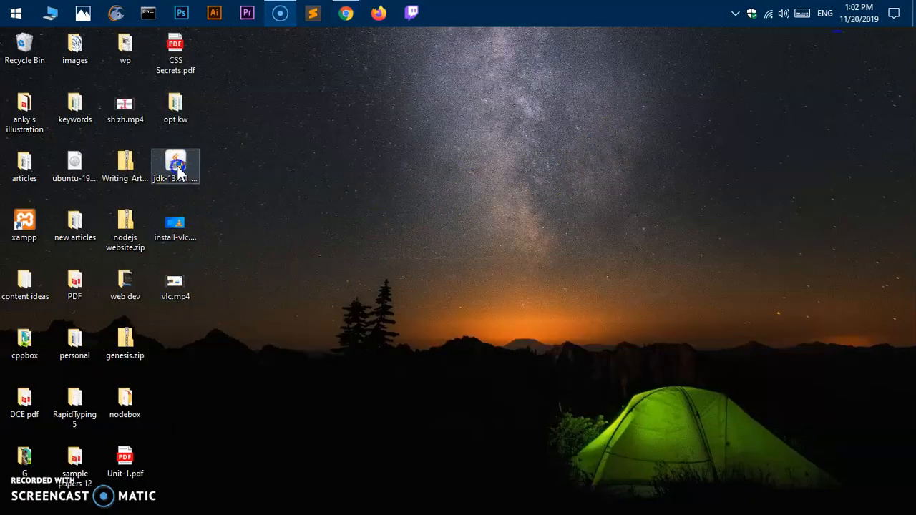
drag(175, 167, 577, 293)
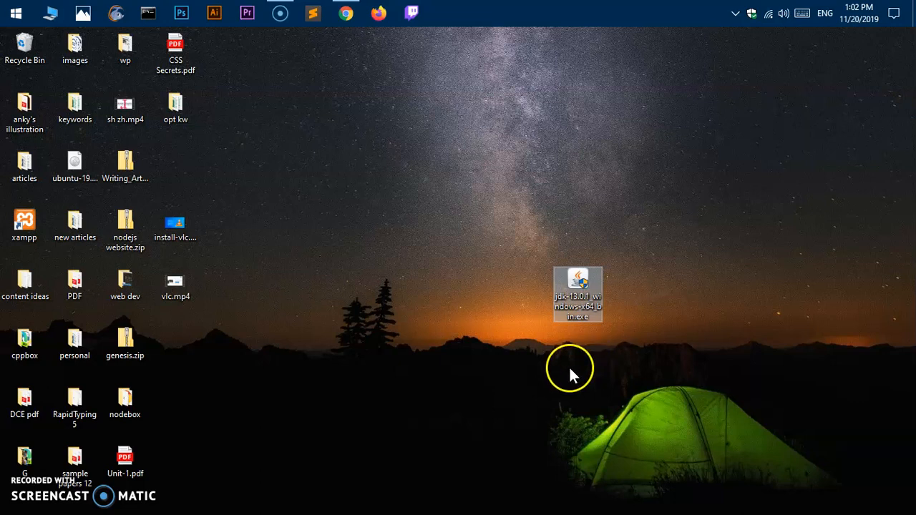
mouse_move(539, 449)
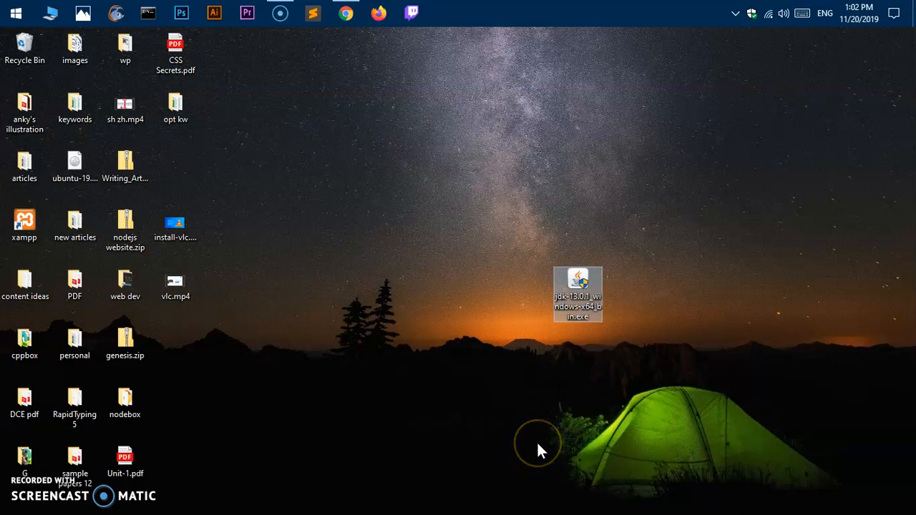
mouse_move(580, 390)
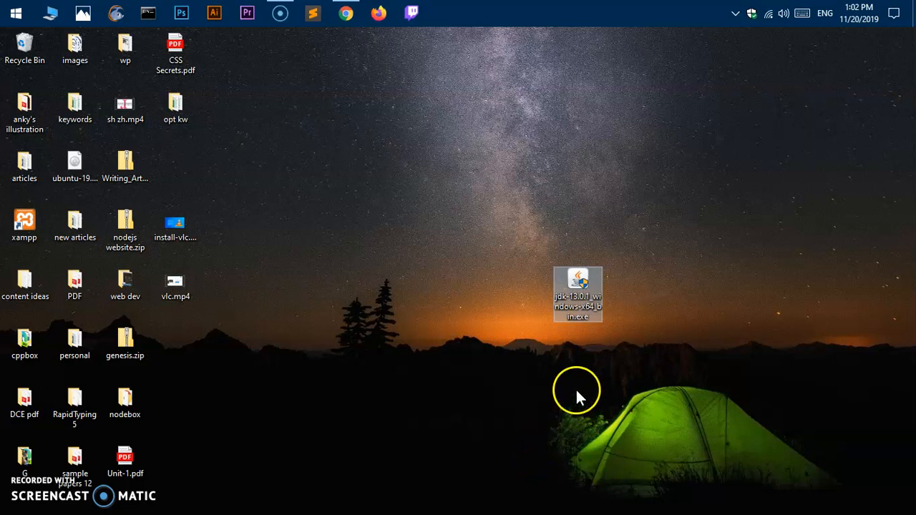
right_click(578, 294)
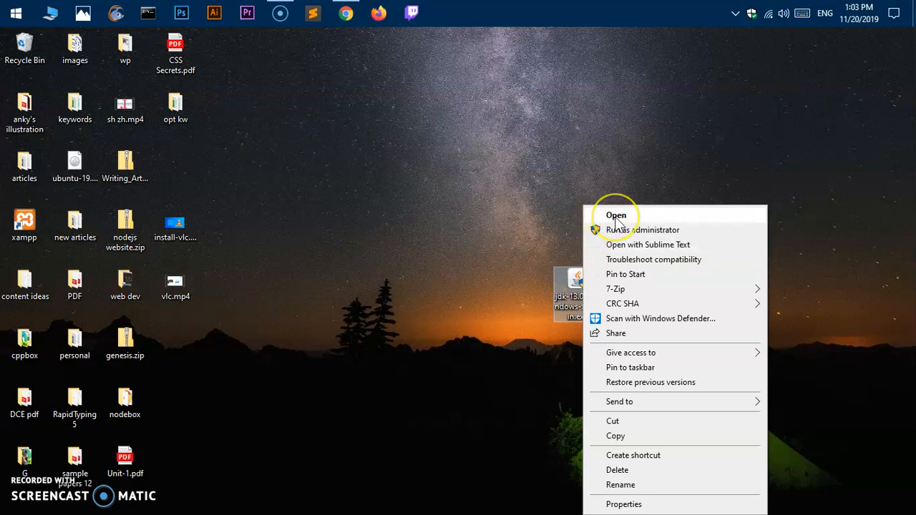
mouse_move(478, 229)
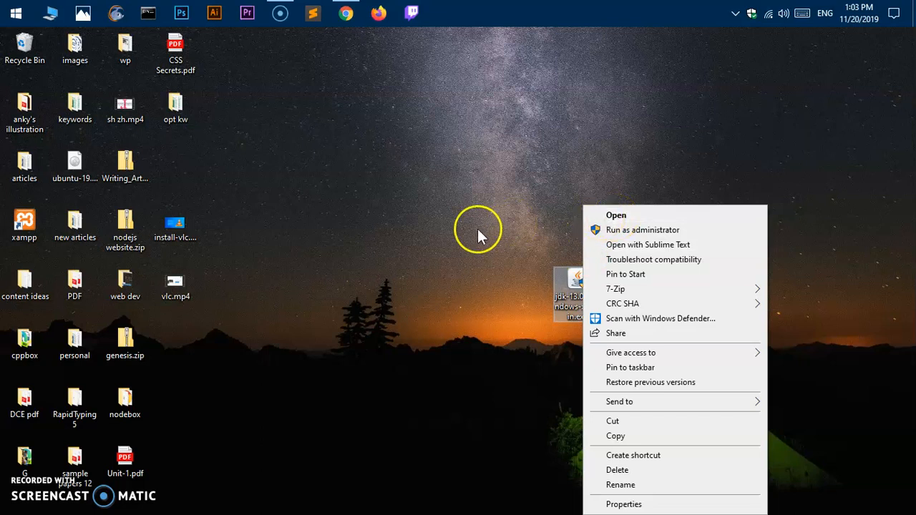
click(478, 229)
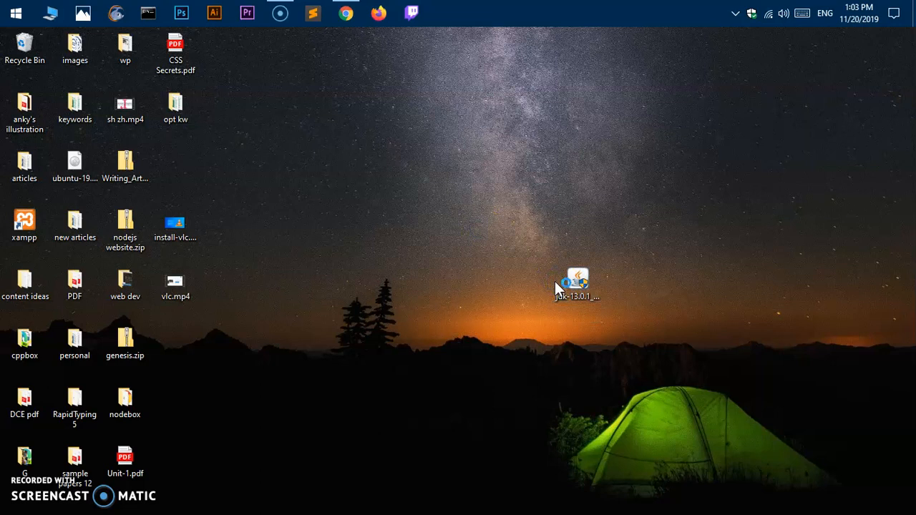
Launch the JDK installer from the Desktop and allow the unverified app to install anyway
double_click(576, 283)
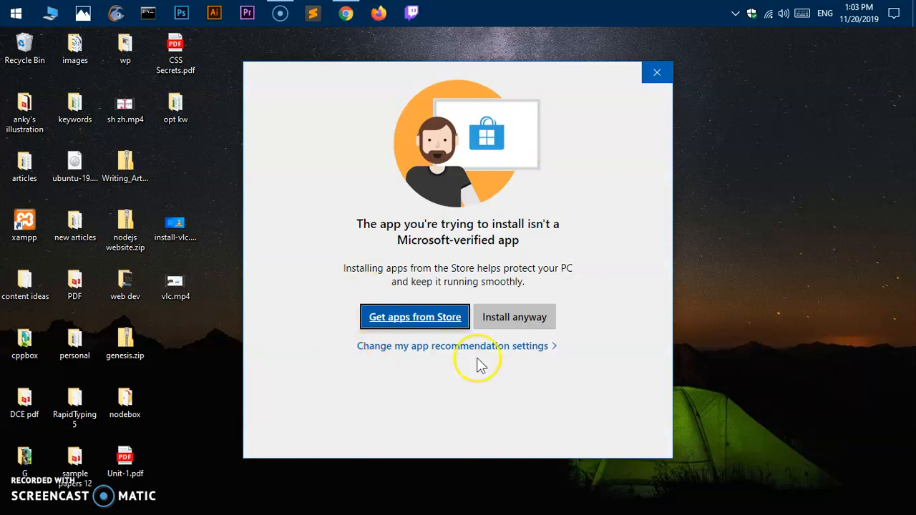
mouse_move(514, 317)
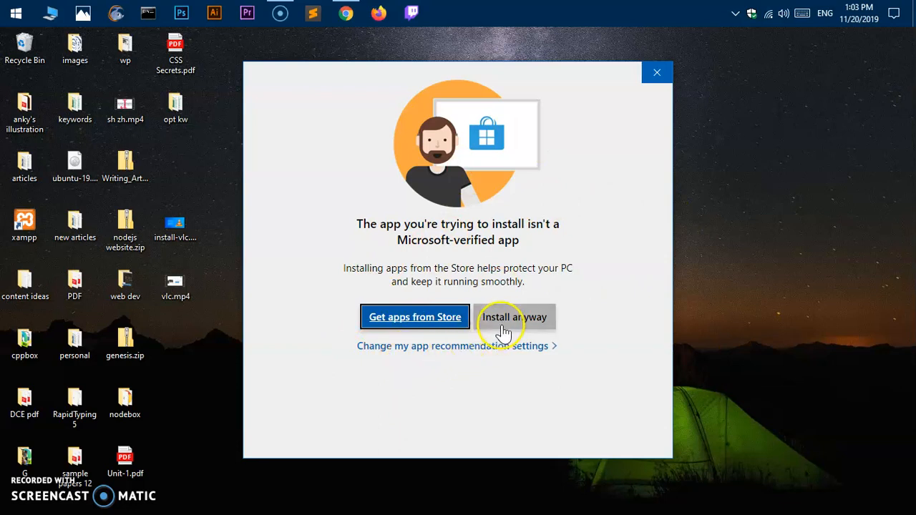
click(514, 317)
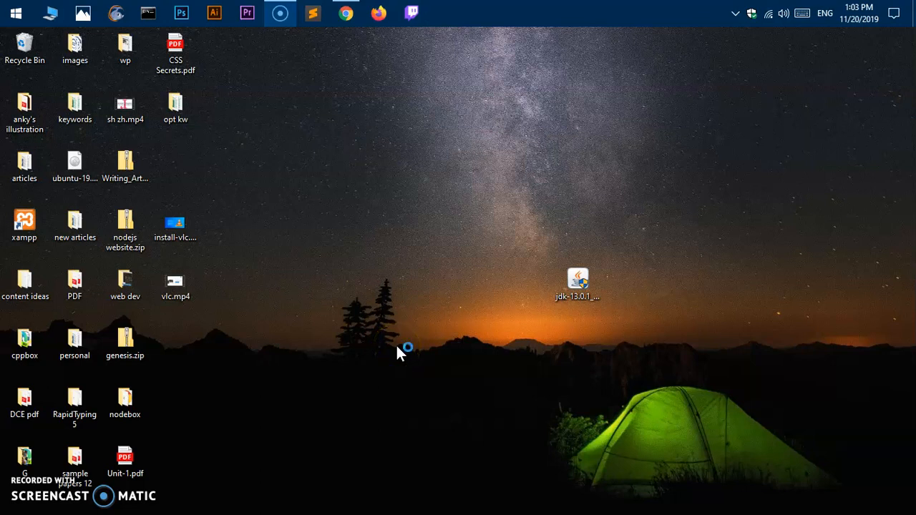
Install JDK 13.0.1 into the default C:\Program Files\Java\jdk-13.0.1\ folder
double_click(577, 283)
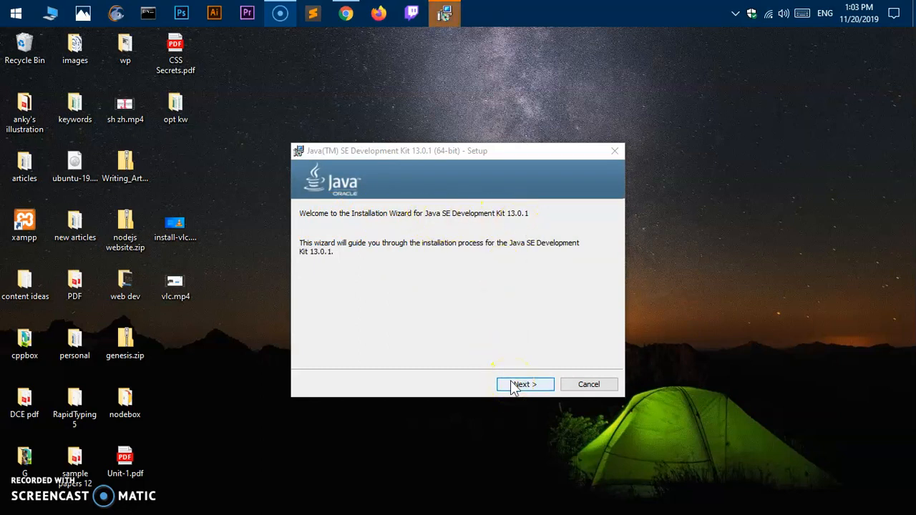
click(524, 384)
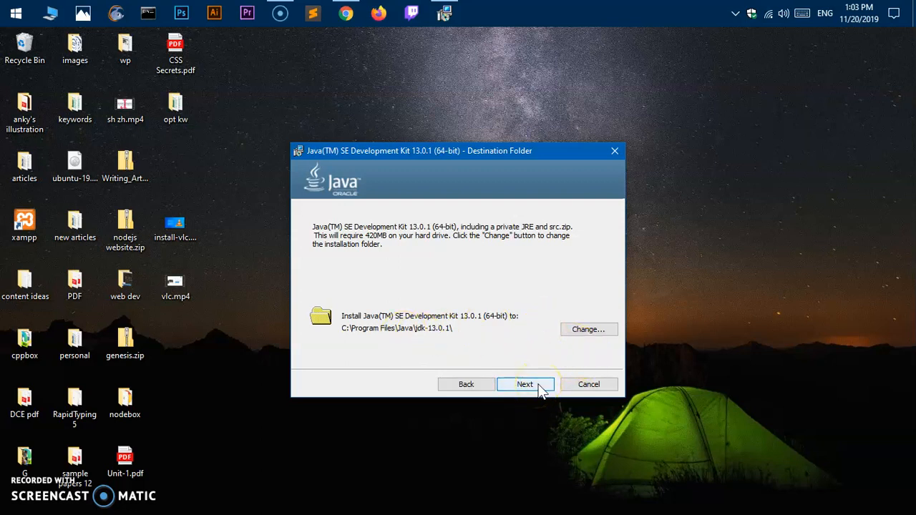
click(524, 384)
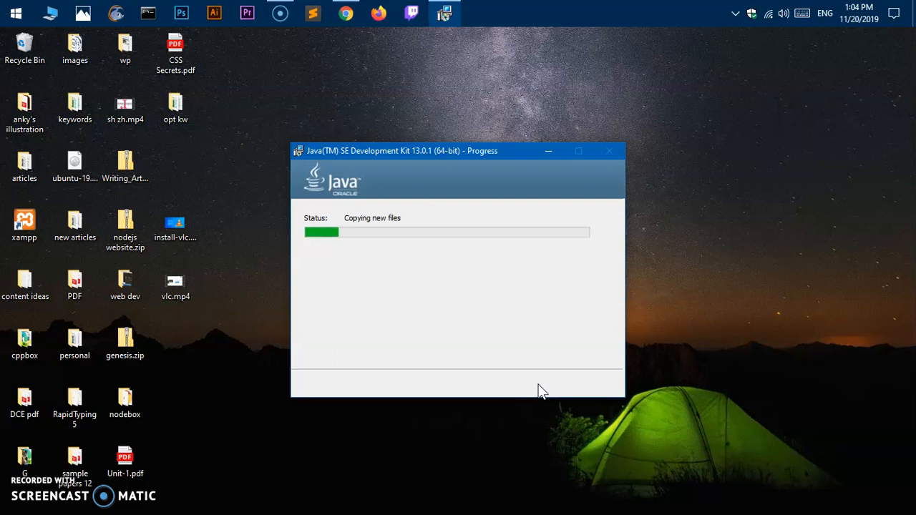
mouse_move(251, 433)
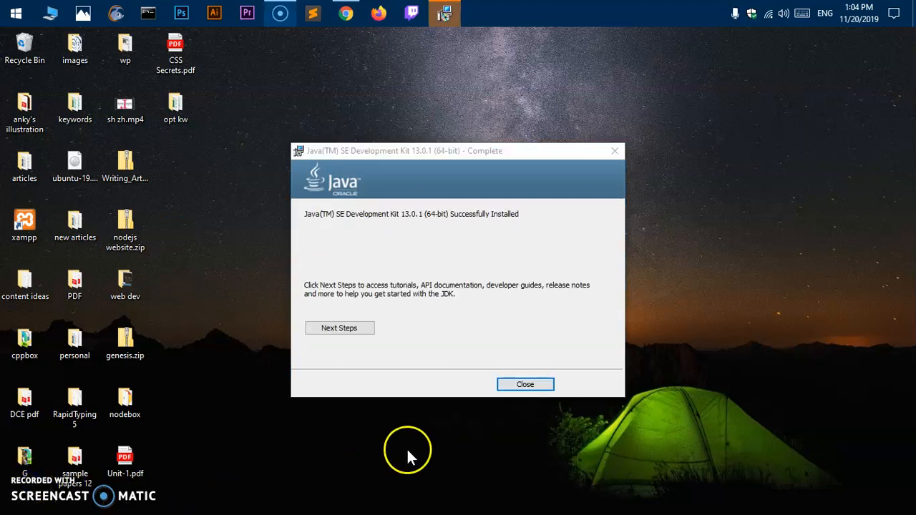
mouse_move(309, 220)
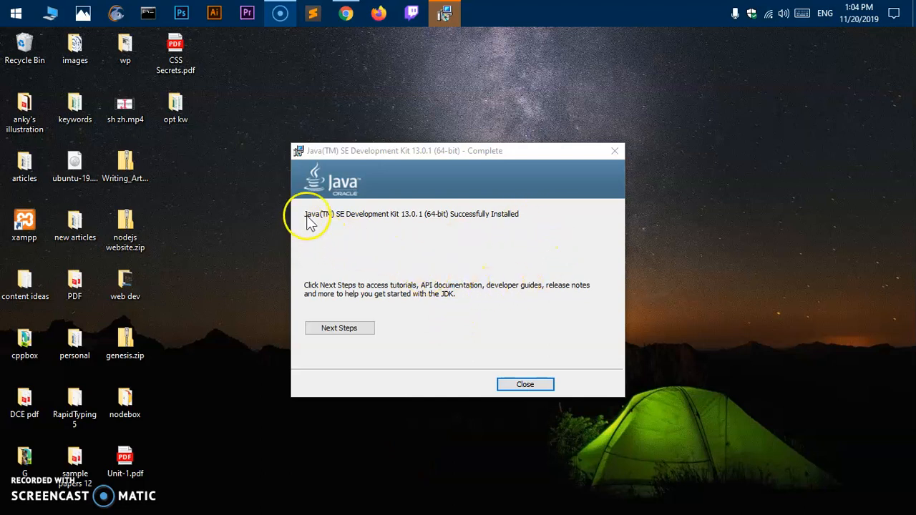
mouse_move(333, 229)
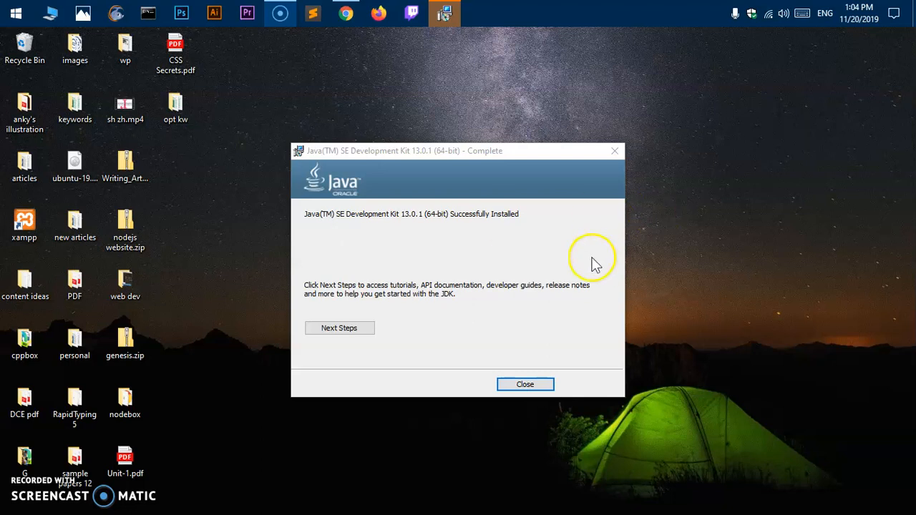
mouse_move(525, 384)
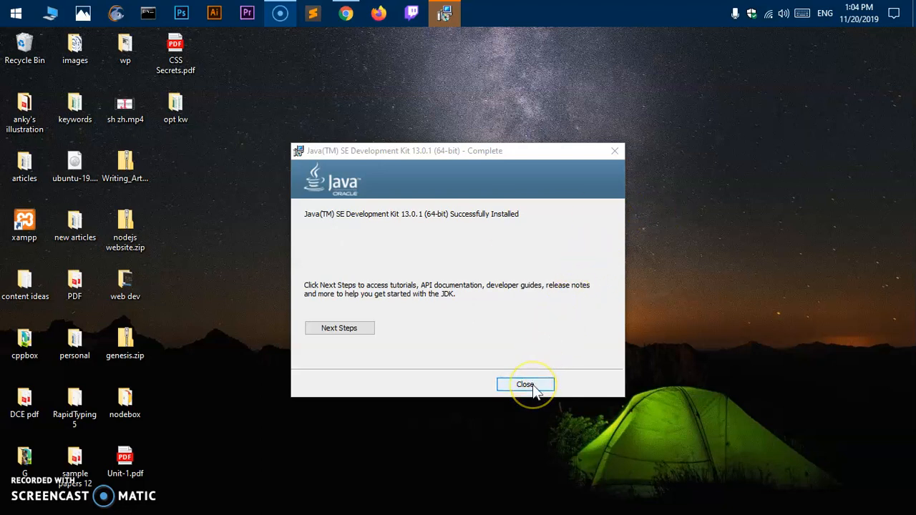
Close the finished installer and run 'javac -version' in Command Prompt, which is not recognized
click(526, 384)
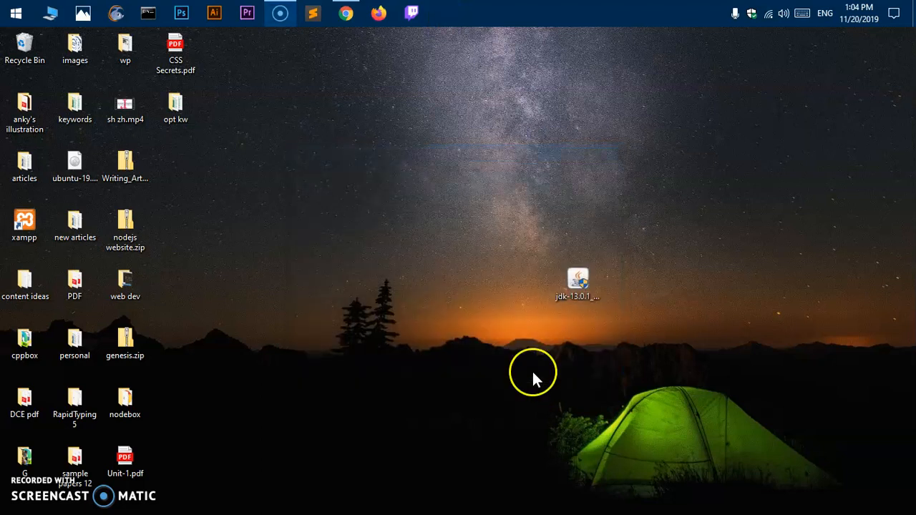
click(148, 13)
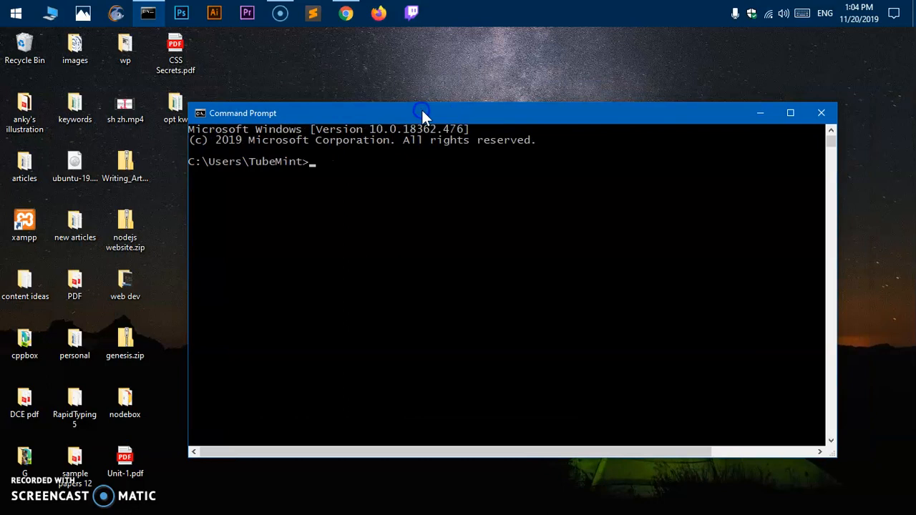
text(ja)
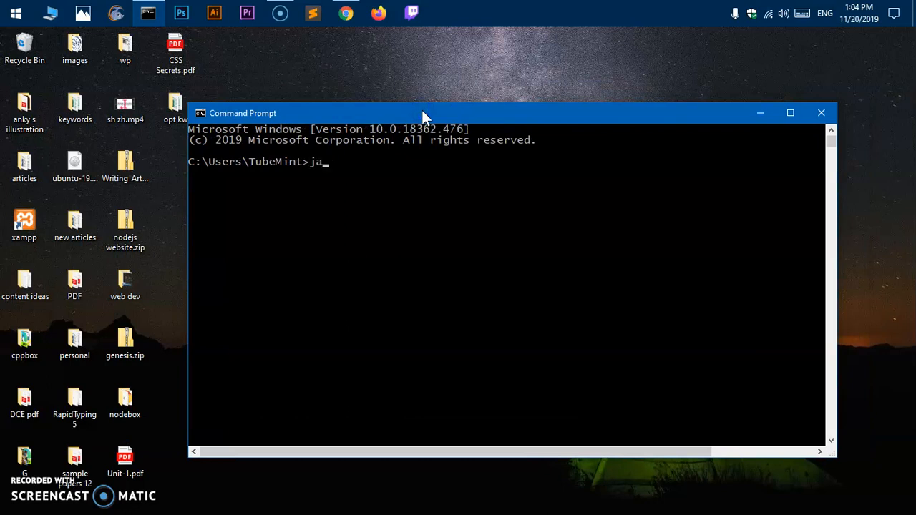
text(vac)
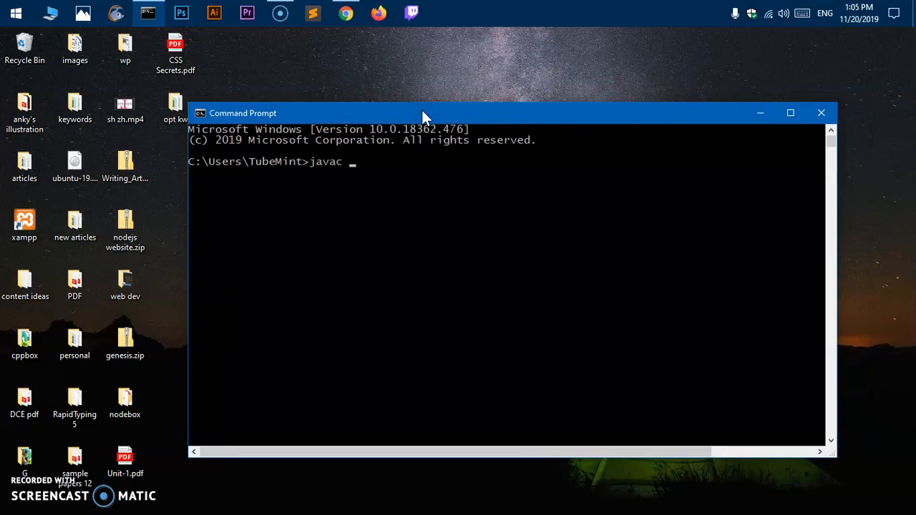
text(-version)
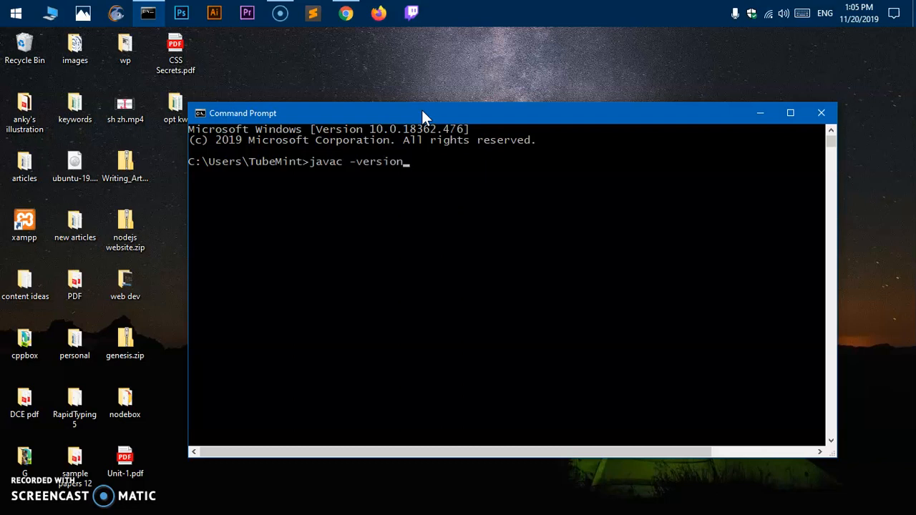
key(enter)
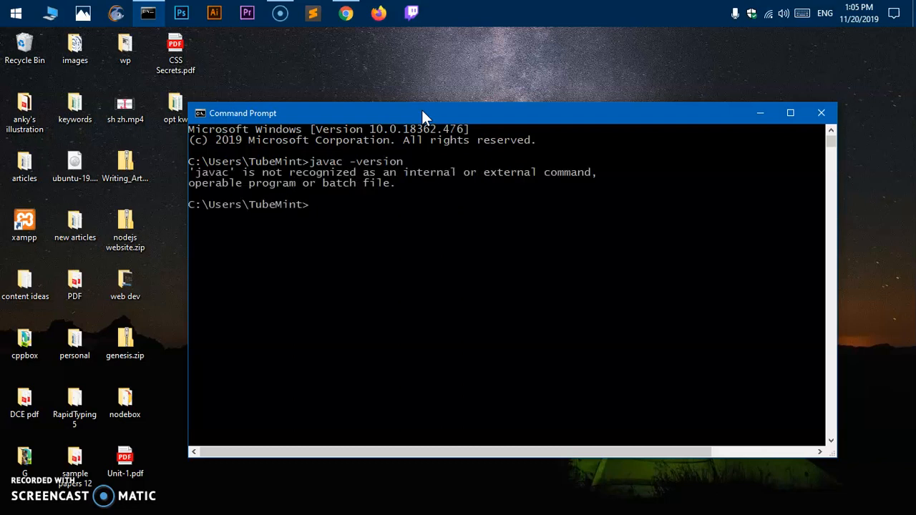
Try a 'java' version check in the same Command Prompt
text(java -)
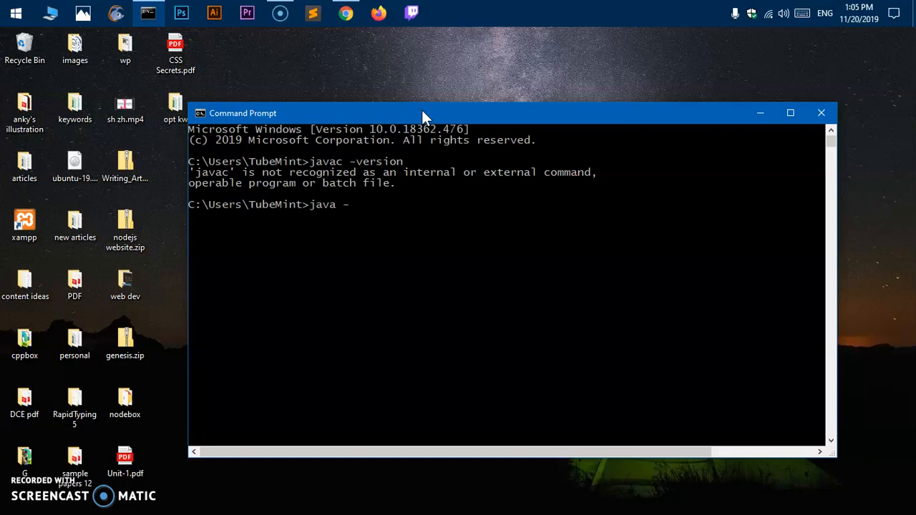
text(veris)
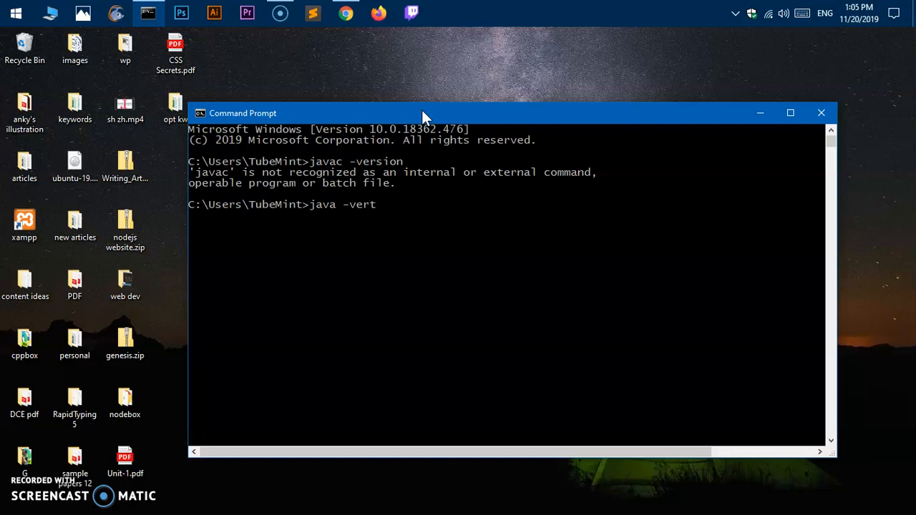
key(Enter)
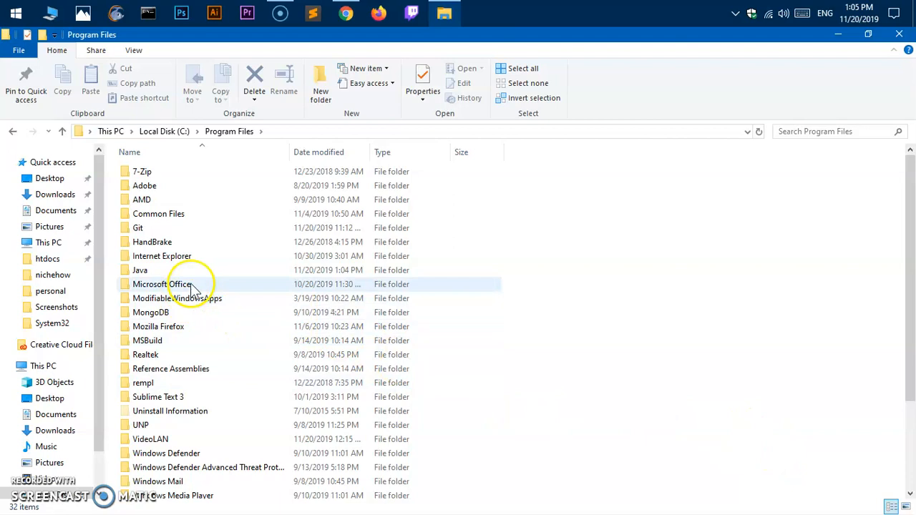
mouse_move(200, 275)
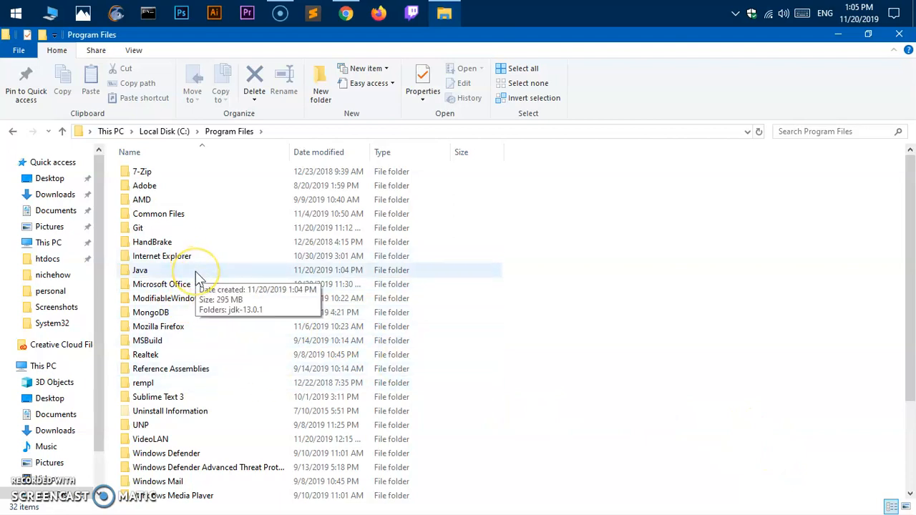
Browse into C:\Program Files\Java\jdk-13.0.1\bin and look through its tool files
double_click(139, 270)
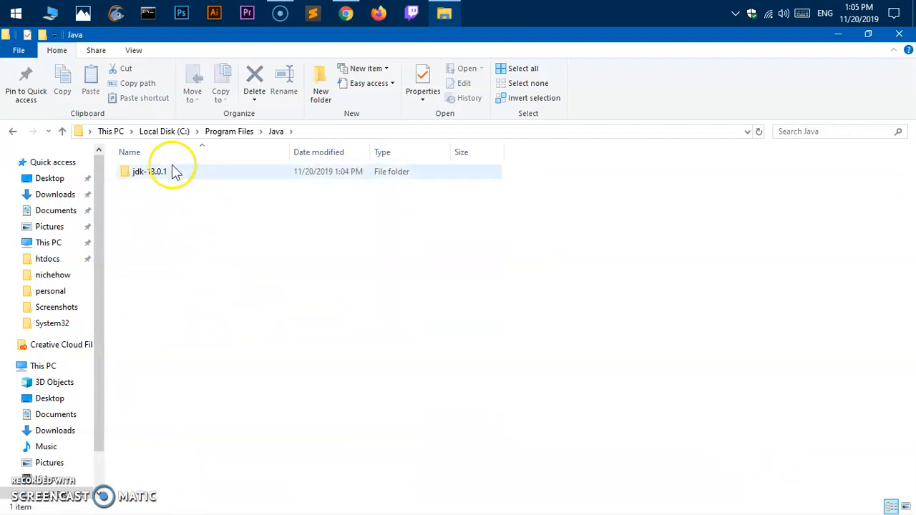
double_click(149, 171)
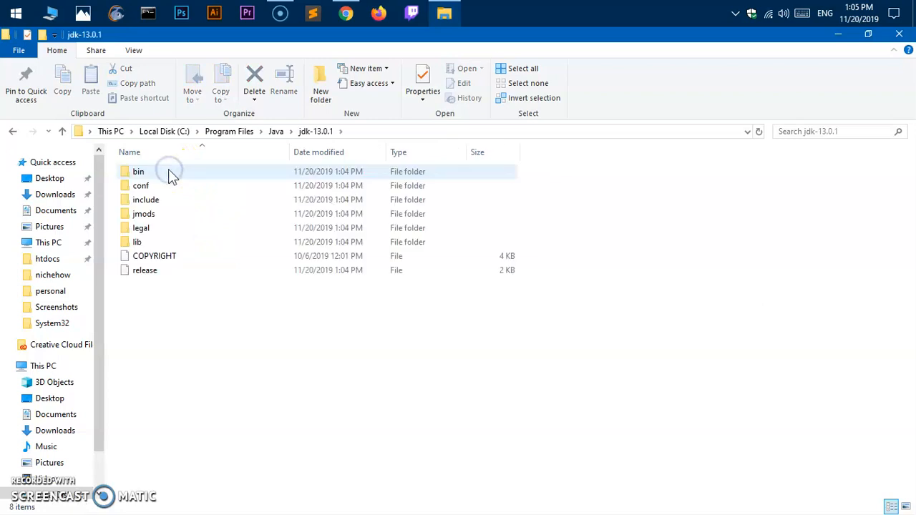
double_click(138, 171)
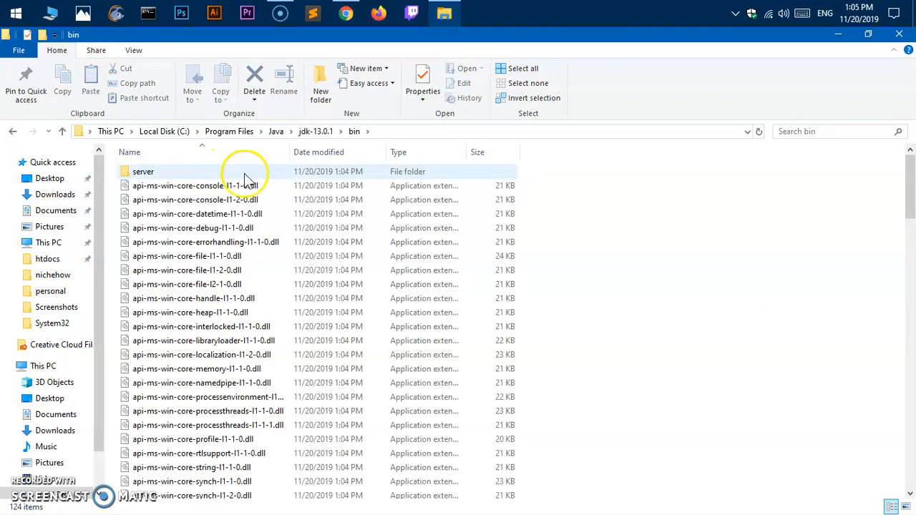
scroll(down, 3)
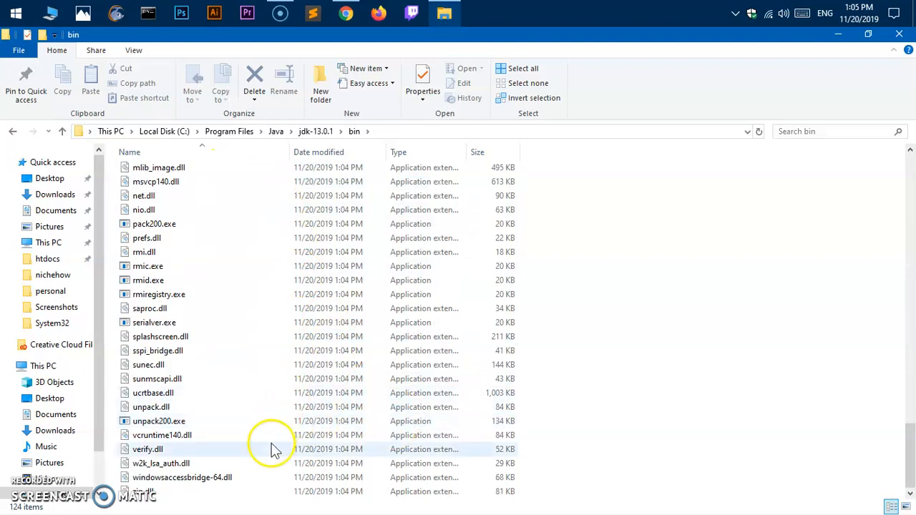
scroll(up, 3)
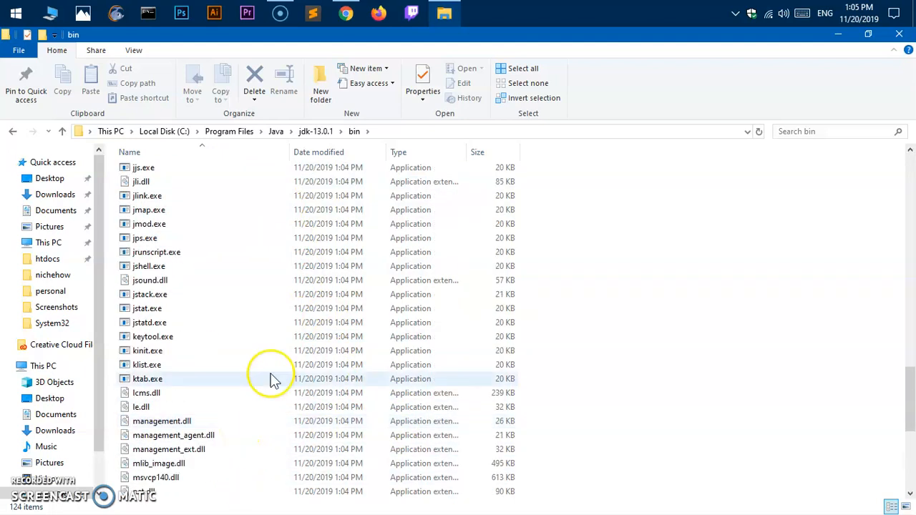
mouse_move(229, 308)
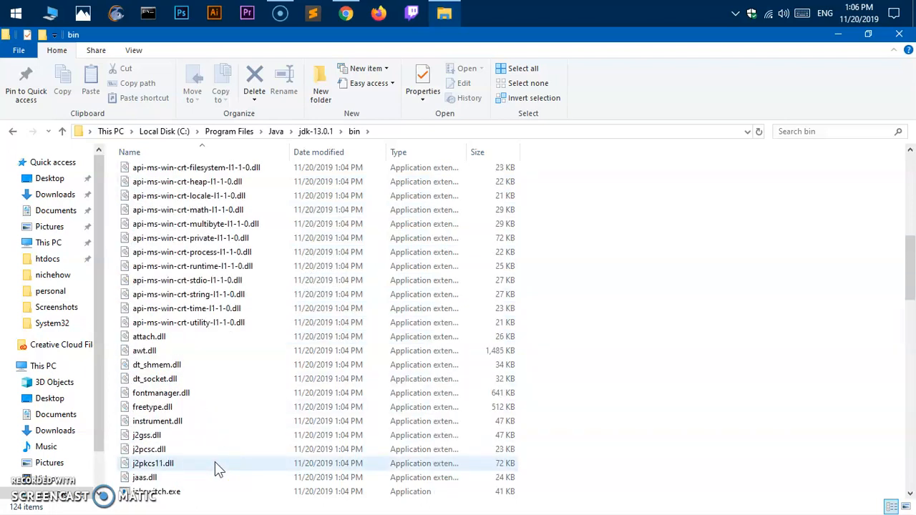
scroll(down, 3)
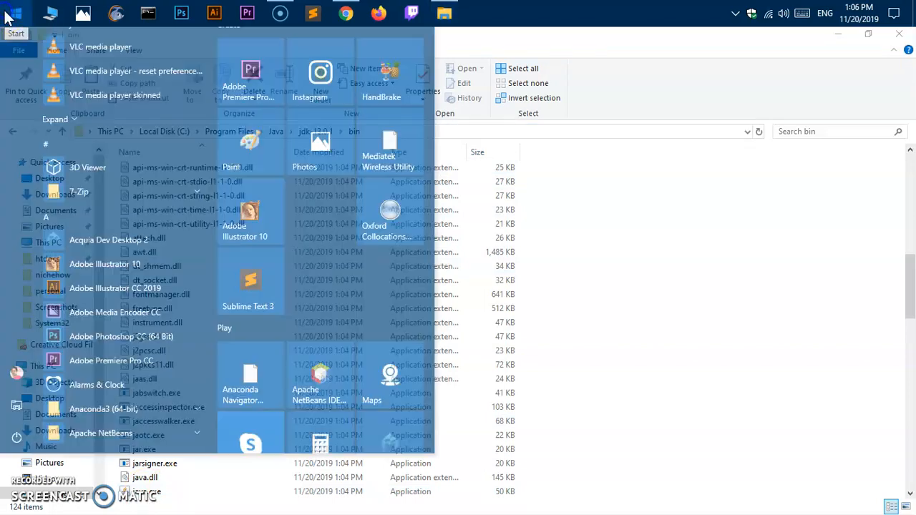
Search 'var' to reach Environment Variables and edit the system Path variable
text(var)
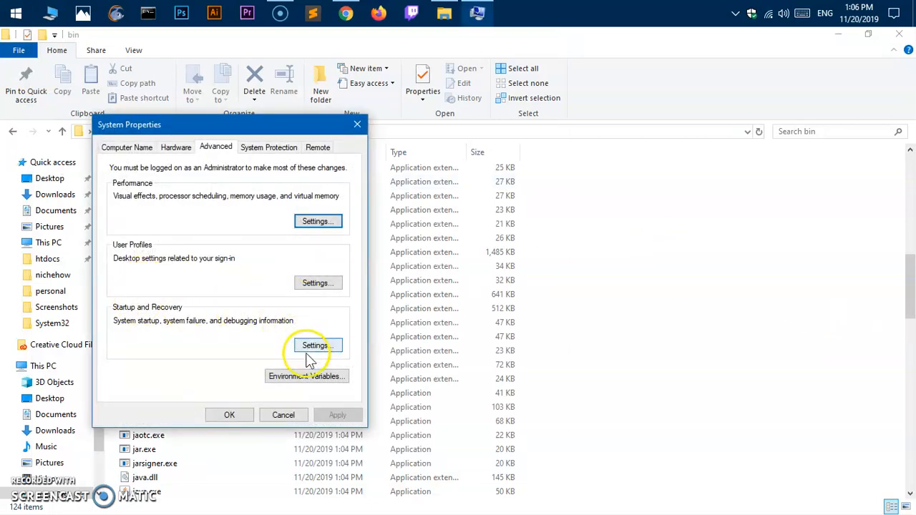
click(307, 376)
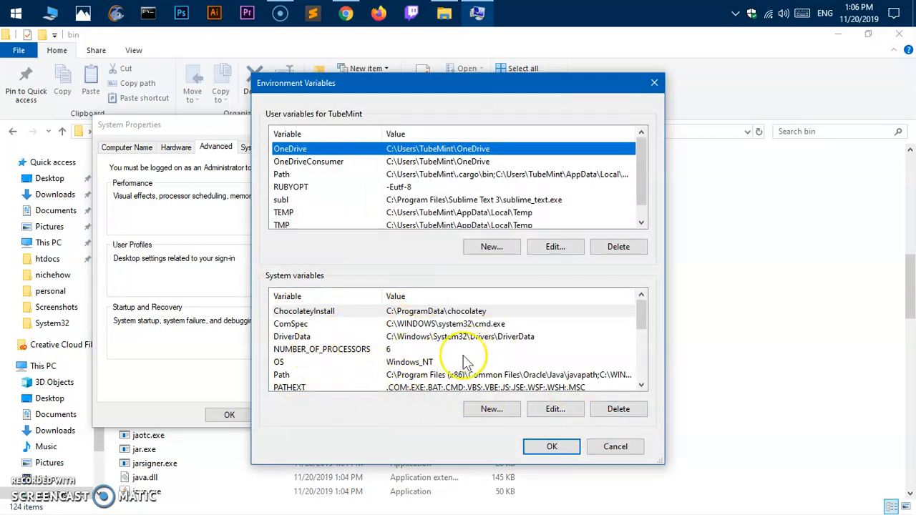
click(281, 374)
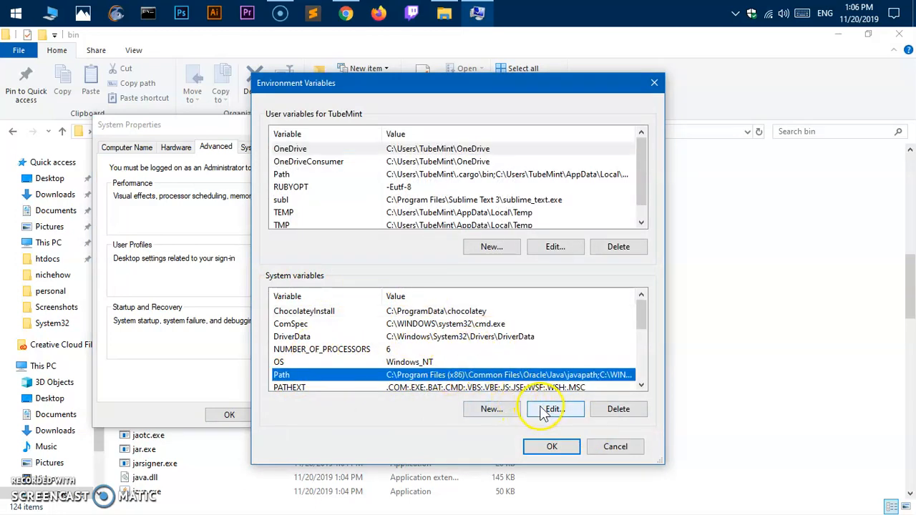
click(552, 409)
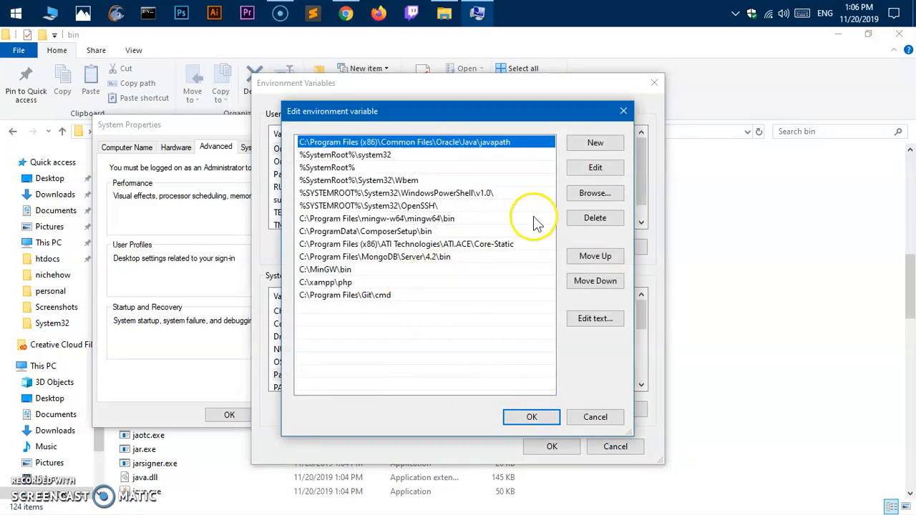
Add C:\Program Files\Java\jdk-13.0.1\bin as a new Path entry and confirm every dialog
click(594, 143)
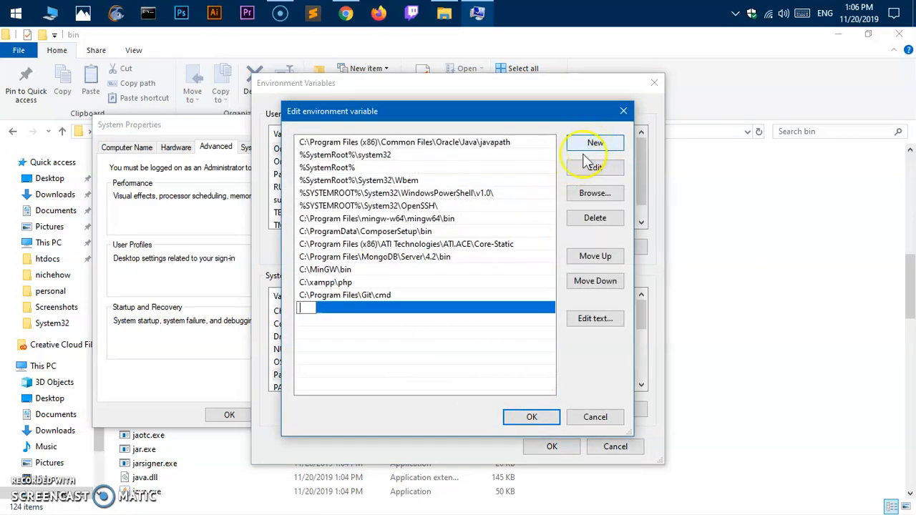
text(C:\Program Files\Java\jdk-13.0.1\bin)
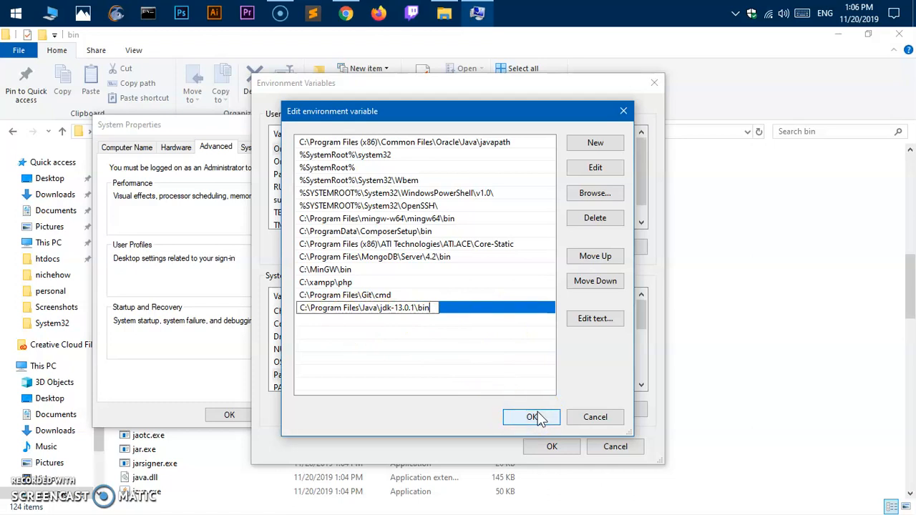
click(531, 417)
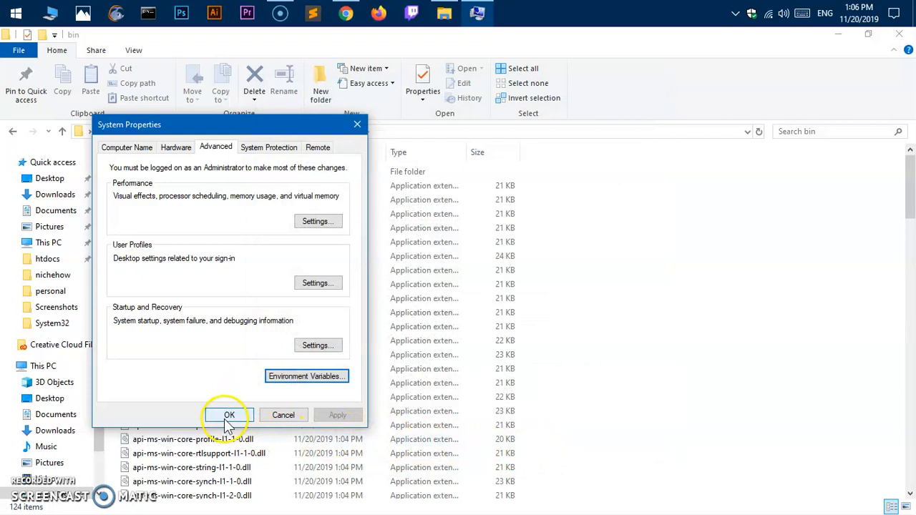
click(229, 415)
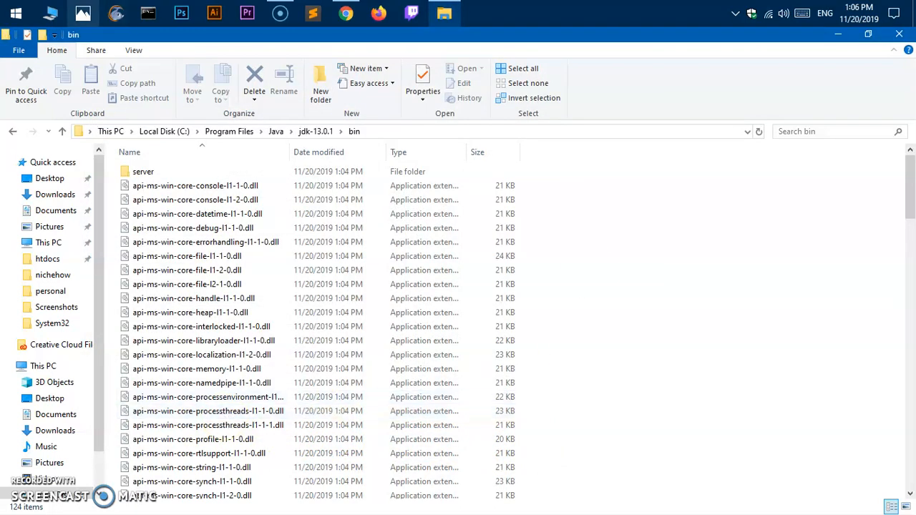
mouse_move(149, 13)
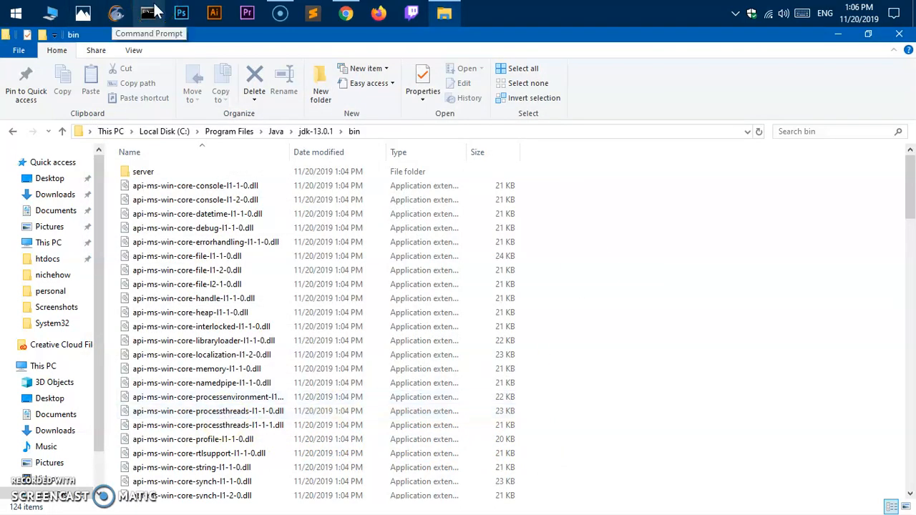
Run 'java -version' in a fresh Command Prompt, which still reports 1.8.0_231
click(148, 13)
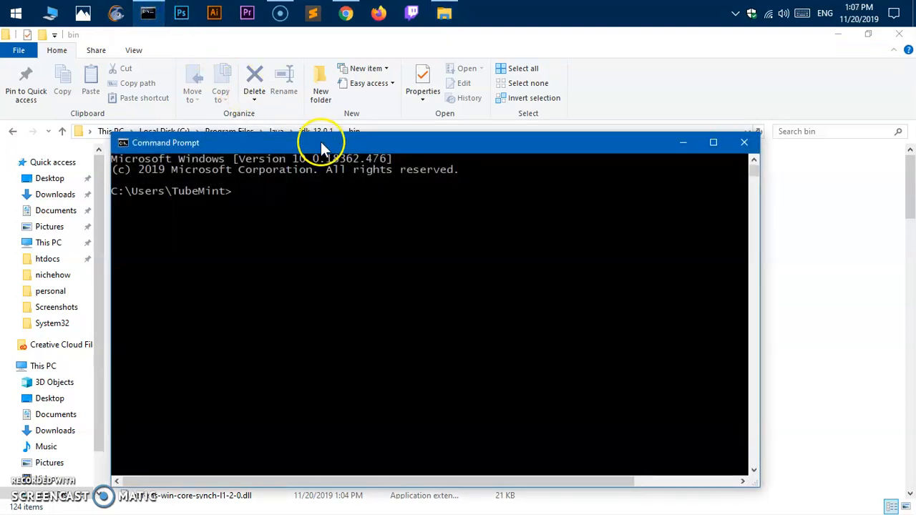
text(java)
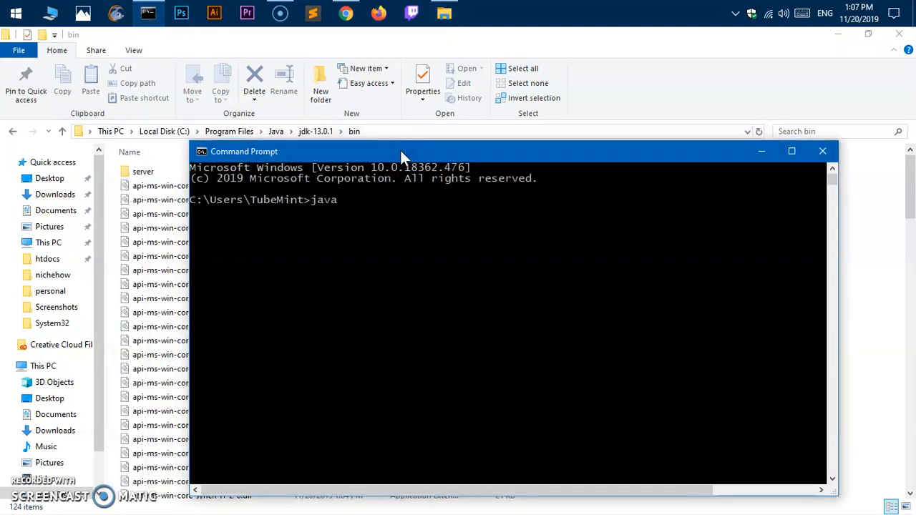
text(-version)
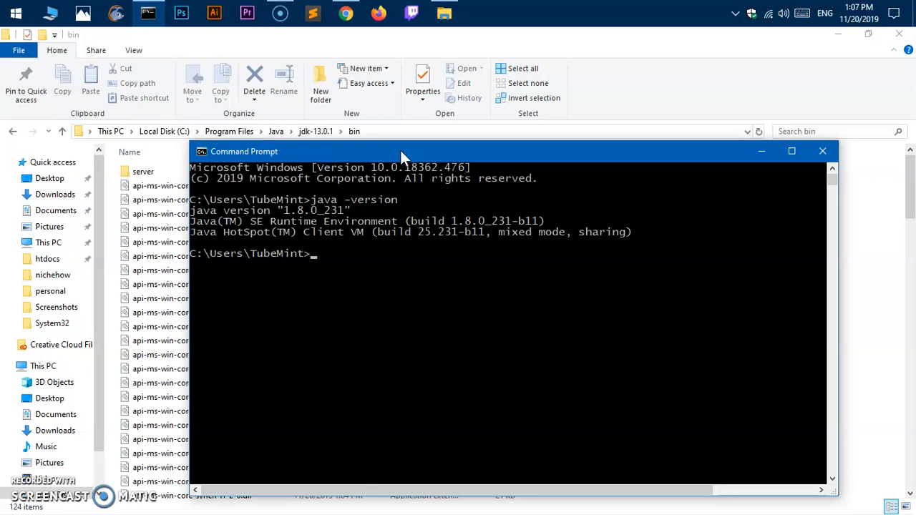
mouse_move(36, 18)
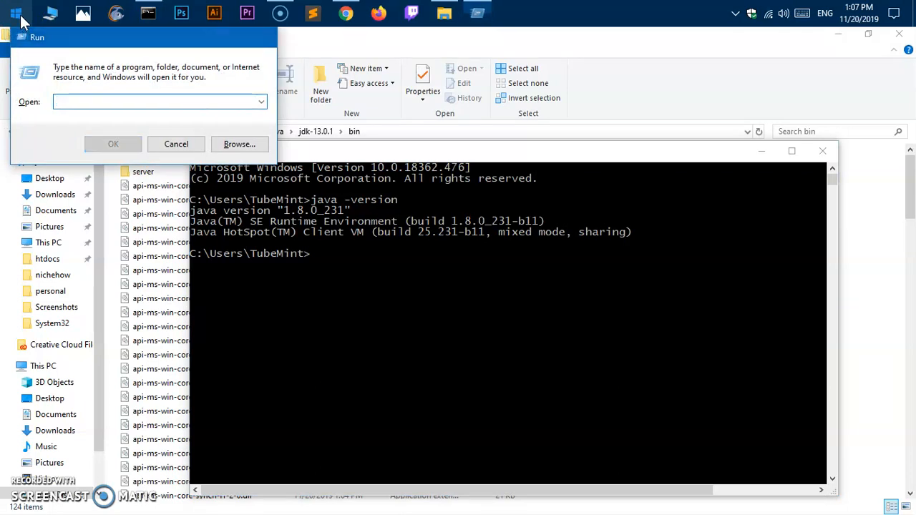
Open Control Panel's list of installed programs
click(16, 13)
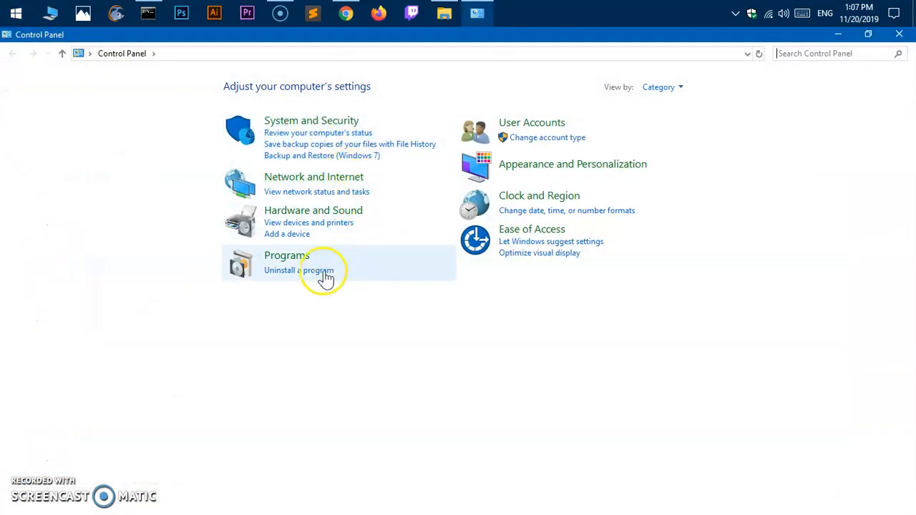
click(299, 270)
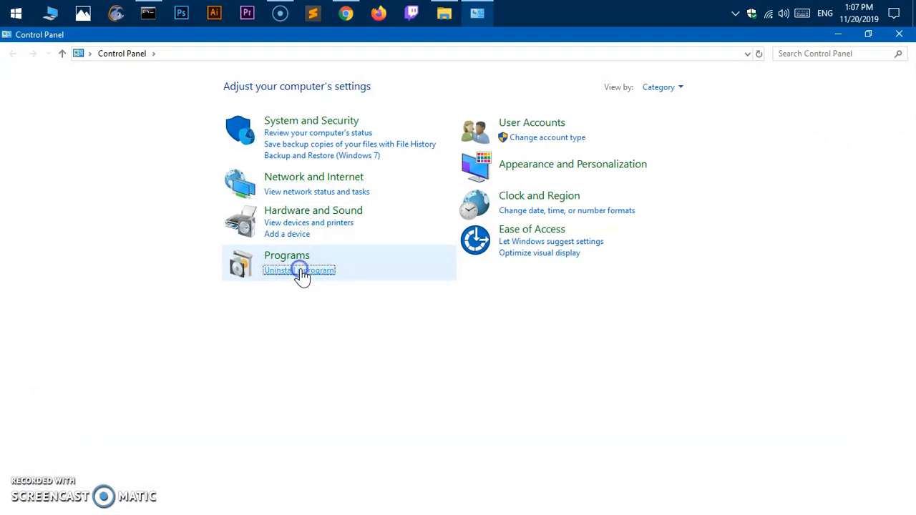
click(298, 270)
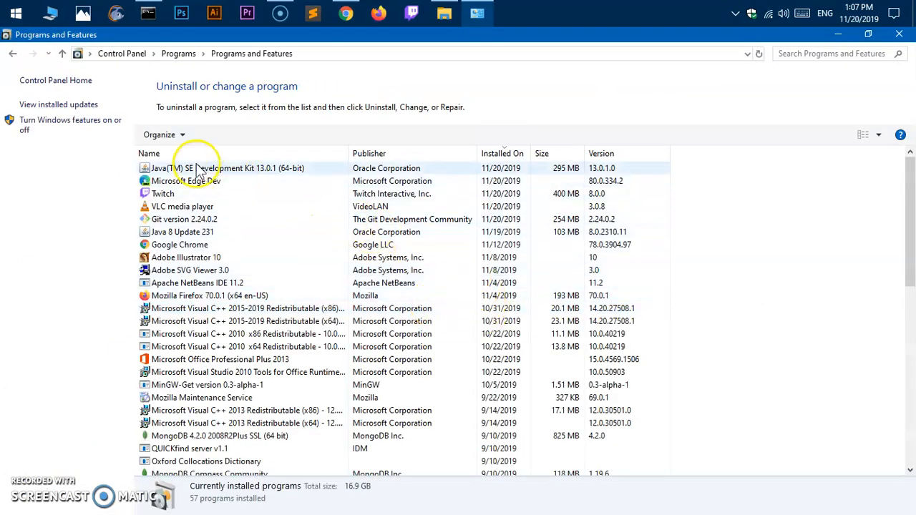
mouse_move(318, 177)
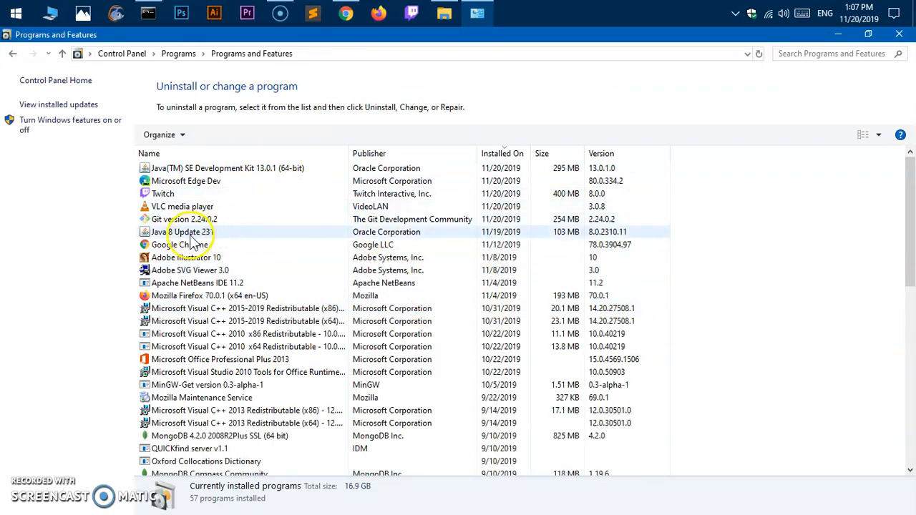
Uninstall Java 8 Update 231 and confirm its removal
click(182, 232)
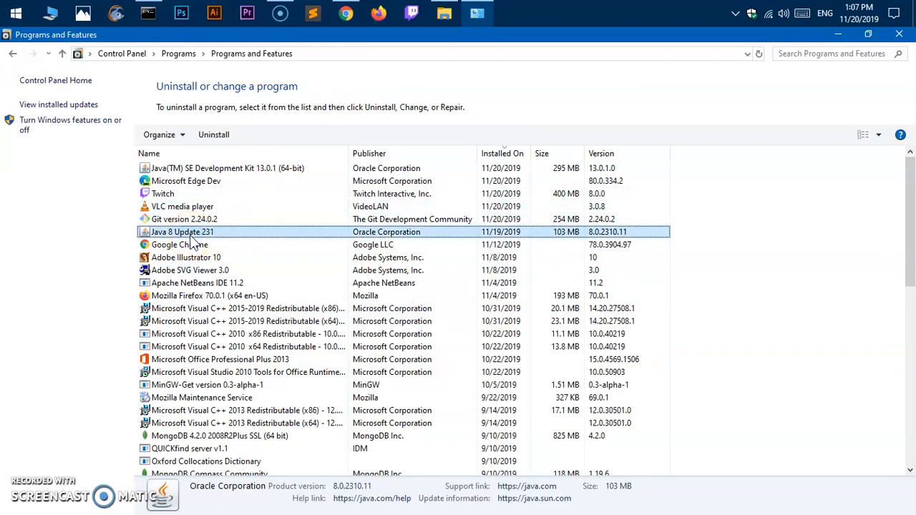
click(214, 135)
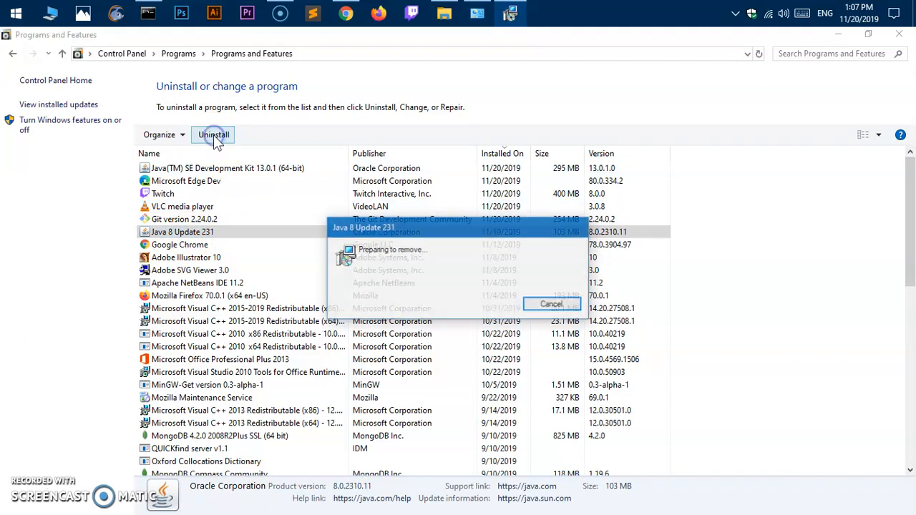
click(214, 134)
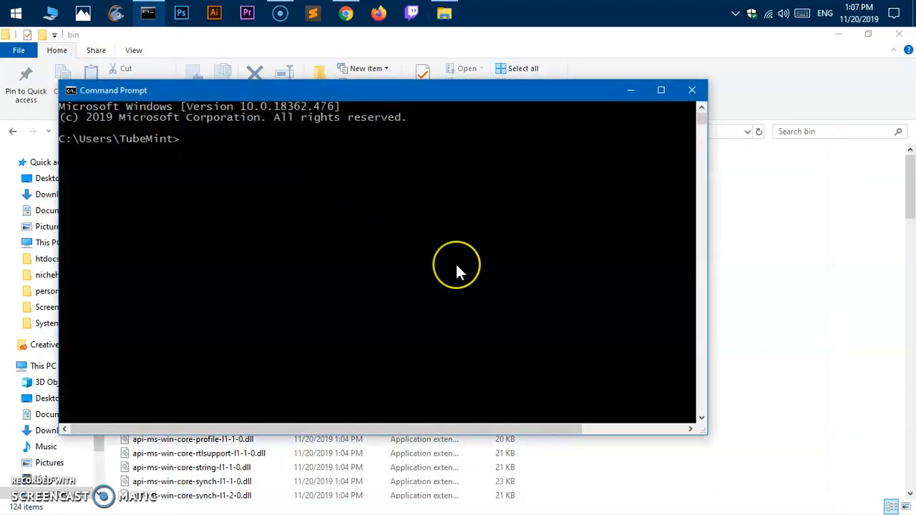
mouse_move(469, 196)
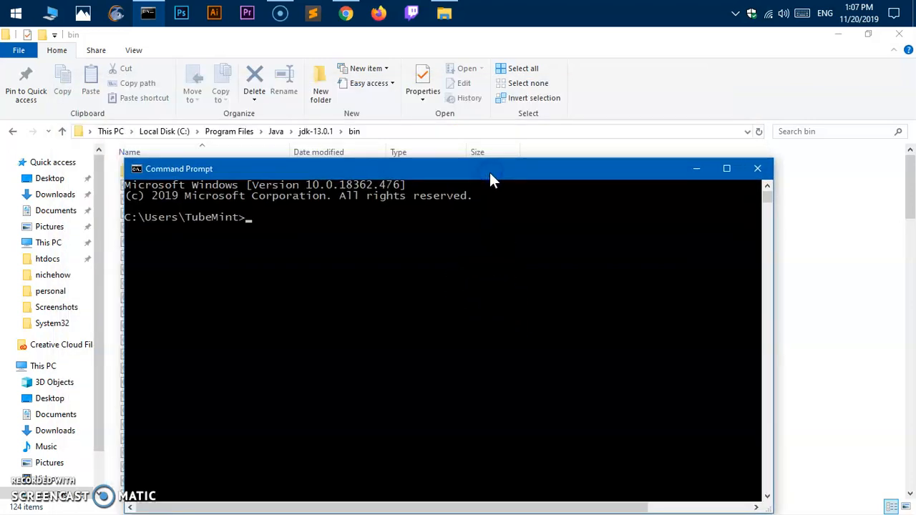
Run java -version and javac -version, confirming both report 13.0.1
text(java -version)
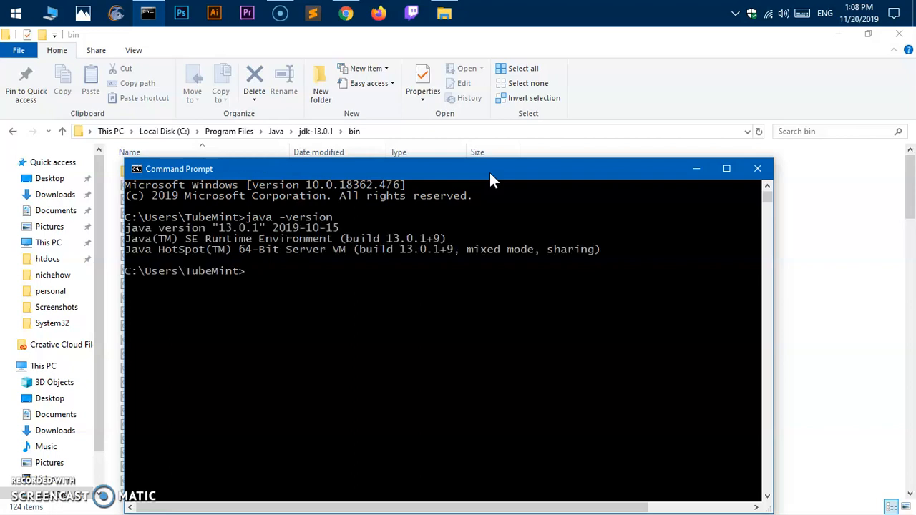
text(javac)
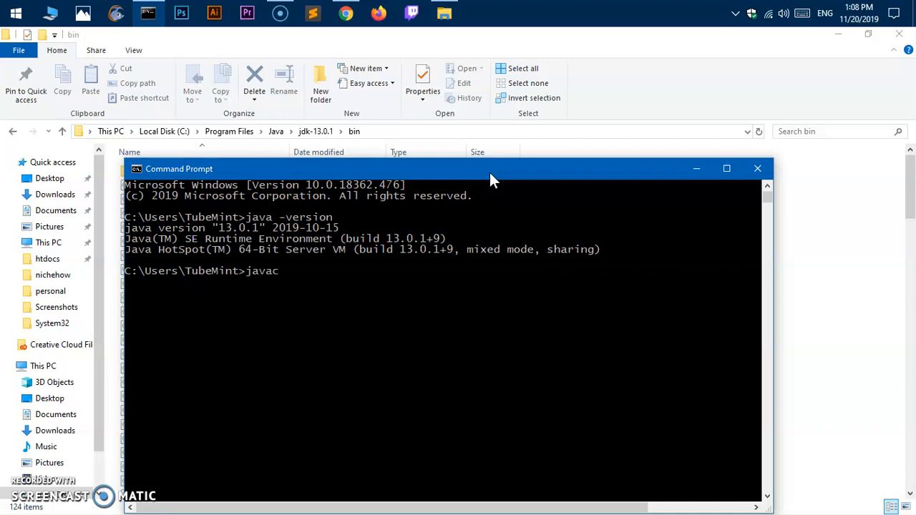
text(-versino)
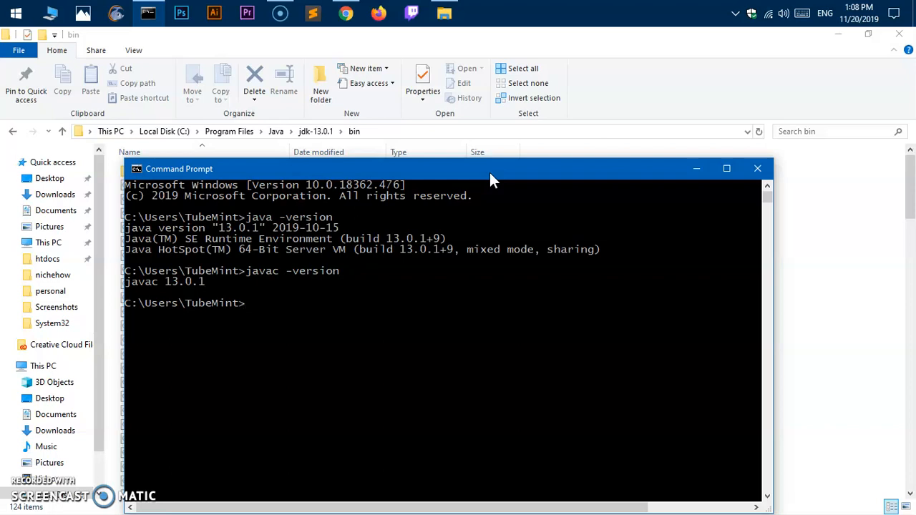
mouse_move(248, 462)
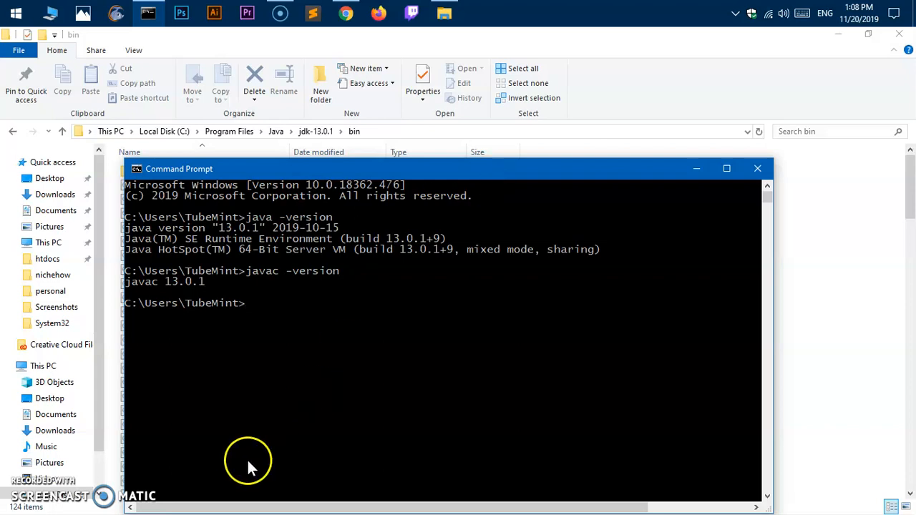